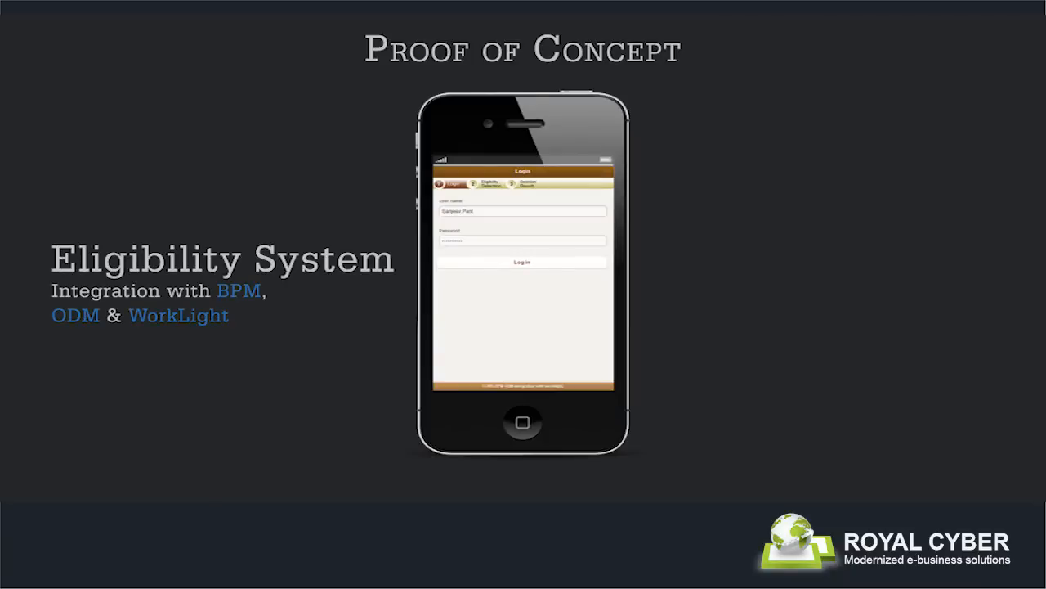
Step: Advance the proof-of-concept slide to the Eligibility Selection mockup and move on to the live demo
{"action": "left_click", "coordinate": [522, 262]}
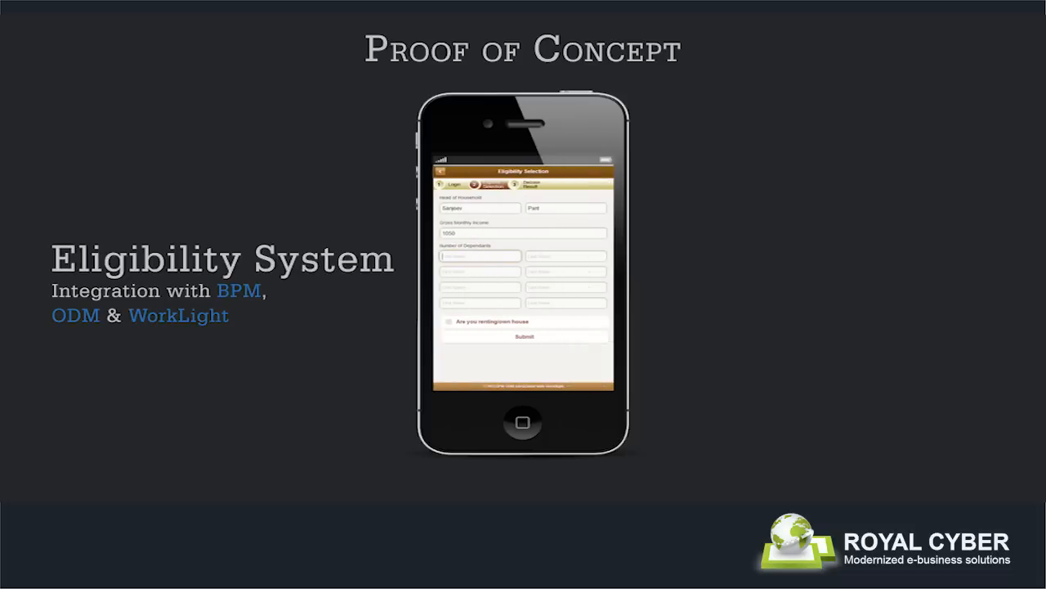
{"action": "left_click", "coordinate": [524, 337]}
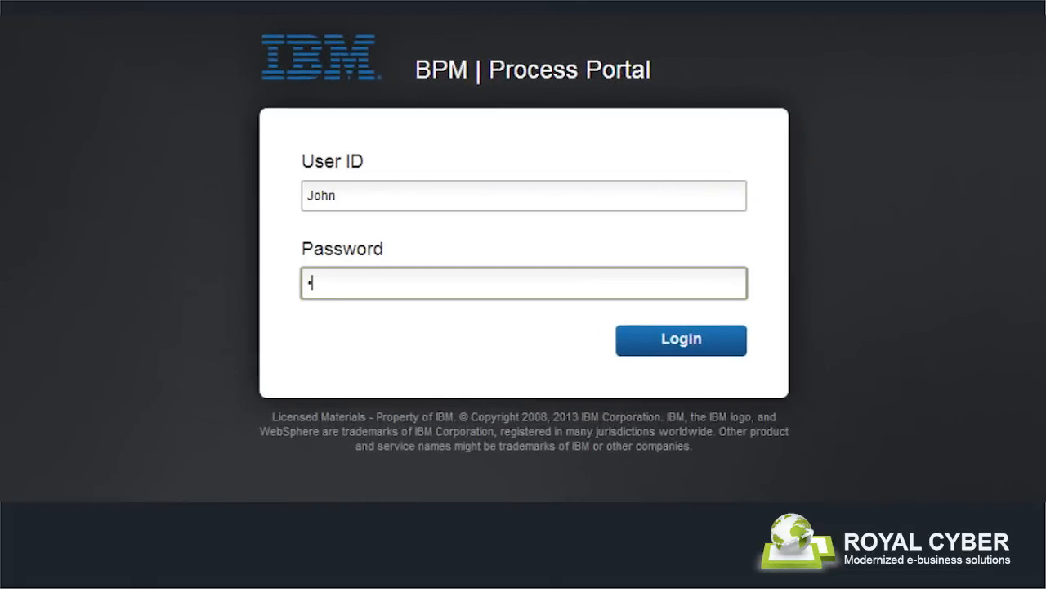
Step: Log in and fill the applicant's personal details: male, born 9/1/1968, monthly income 9000
{"action": "left_click", "coordinate": [680, 339]}
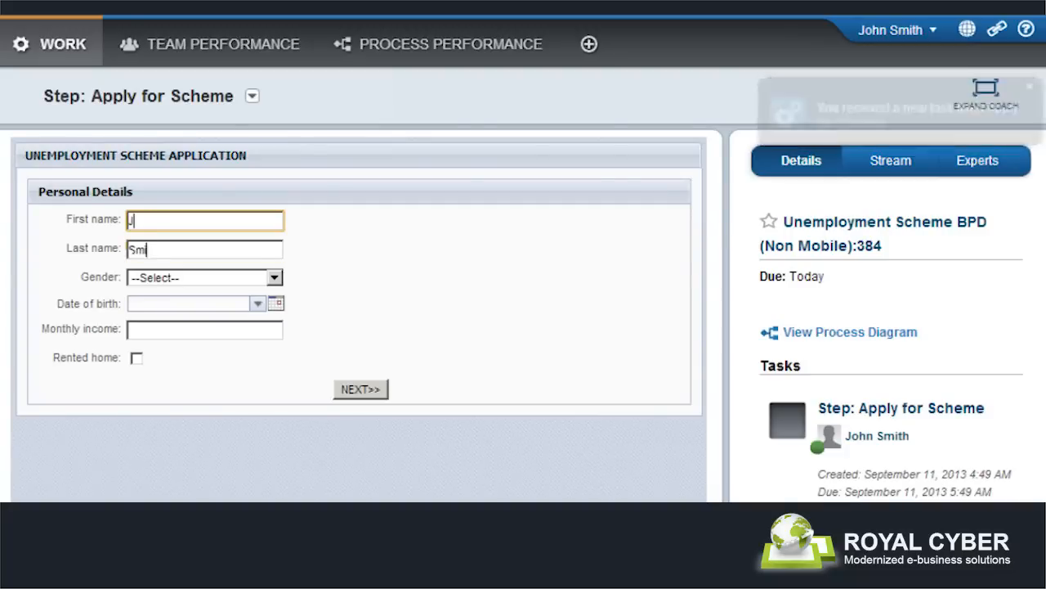
{"action": "left_click", "coordinate": [205, 278]}
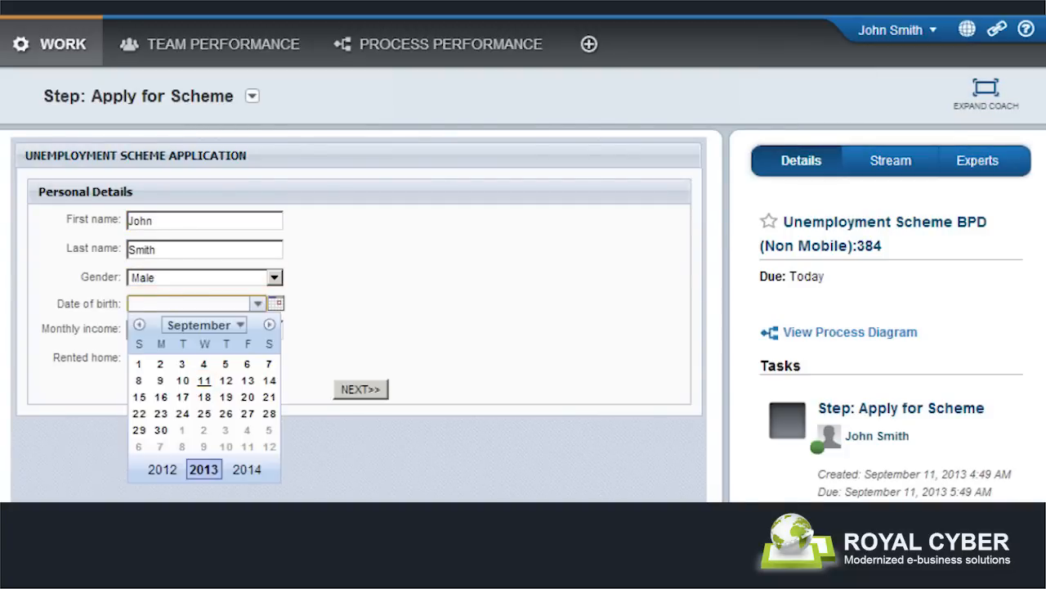
{"action": "type", "text": "9/1/2"}
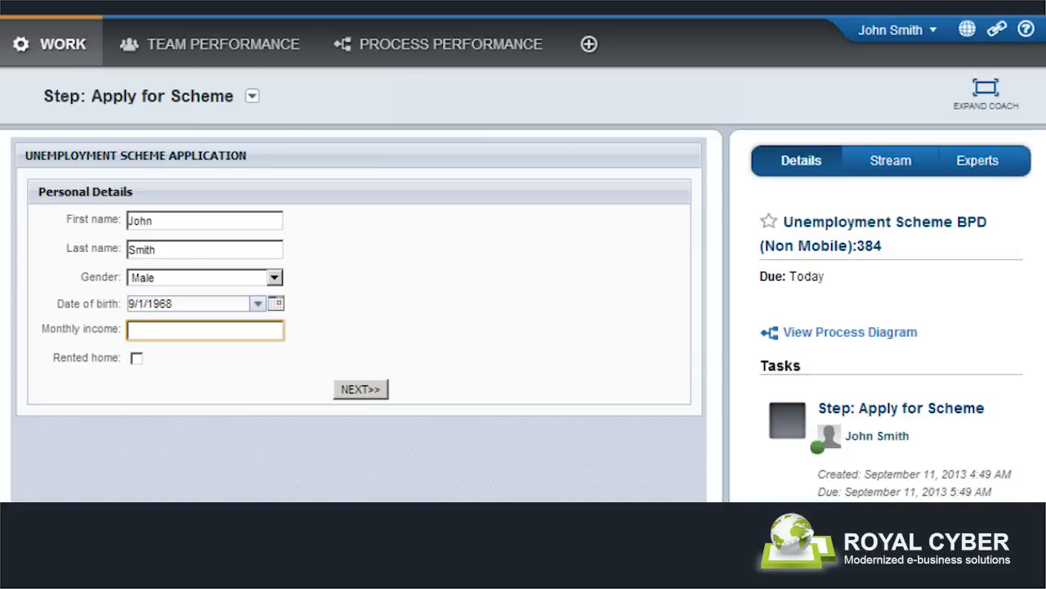
{"action": "type", "text": "1000"}
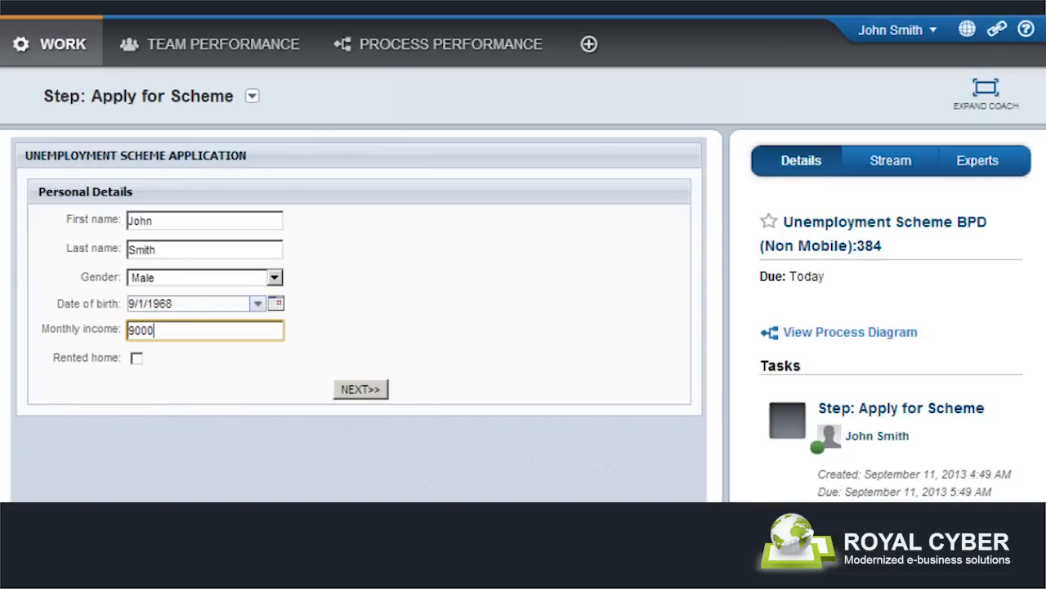
{"action": "left_click", "coordinate": [359, 389]}
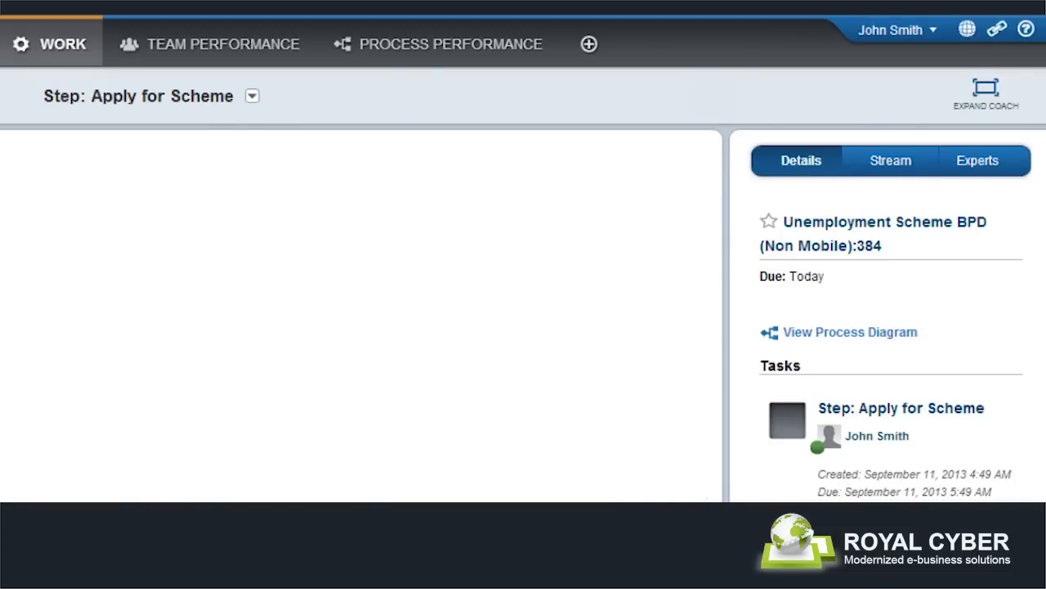
{"action": "type", "text": "Megan"}
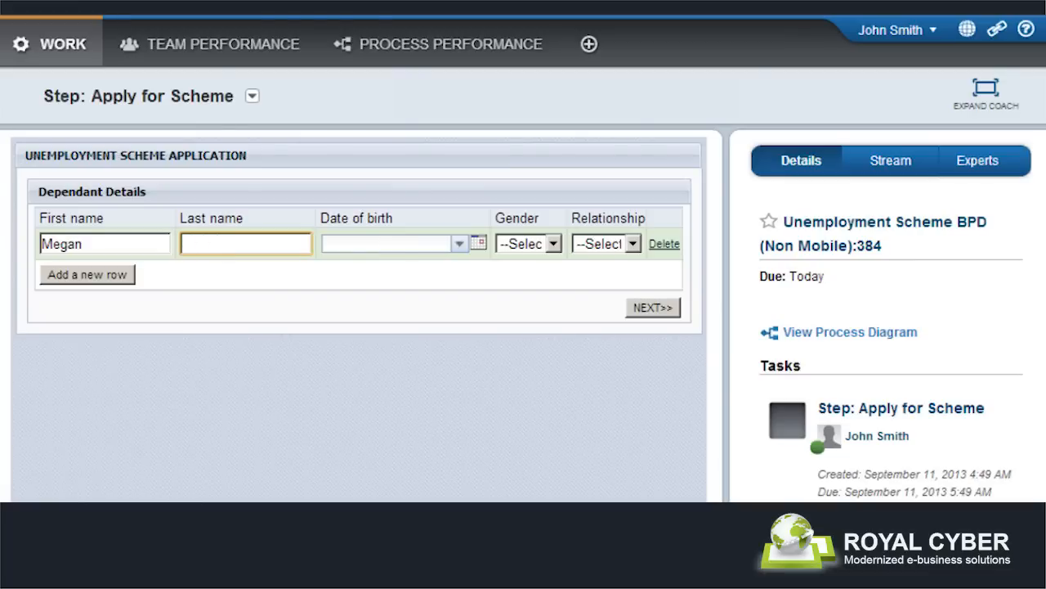
{"action": "left_click", "coordinate": [393, 242]}
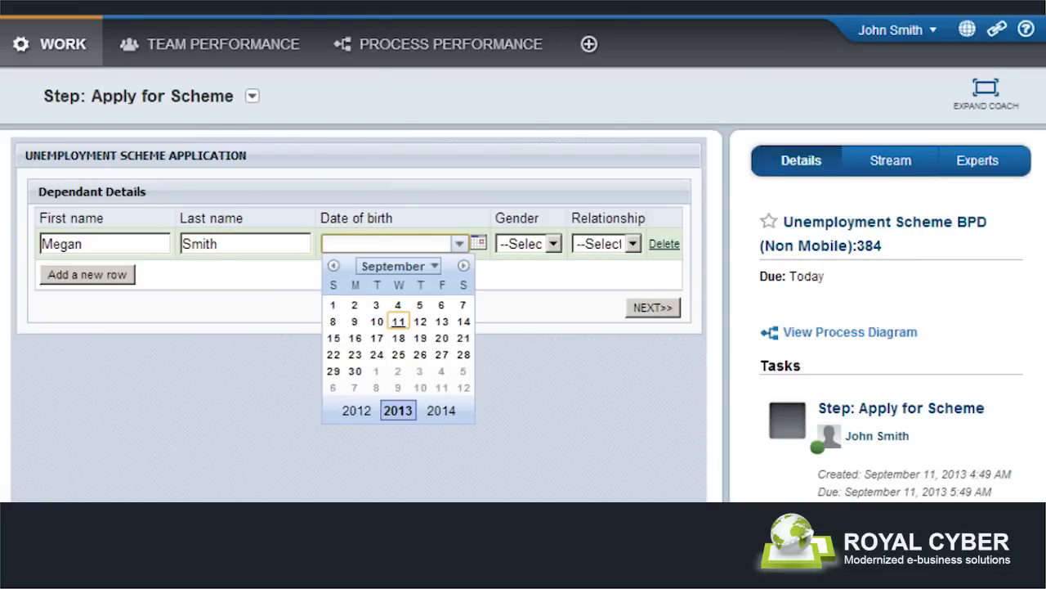
{"action": "left_click", "coordinate": [376, 369]}
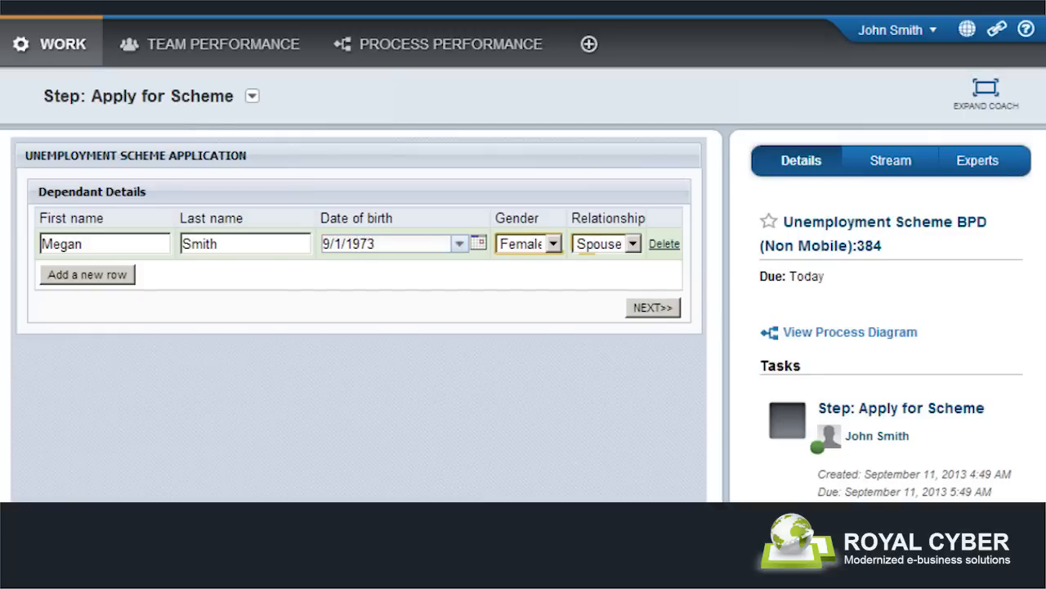
{"action": "left_click", "coordinate": [605, 244]}
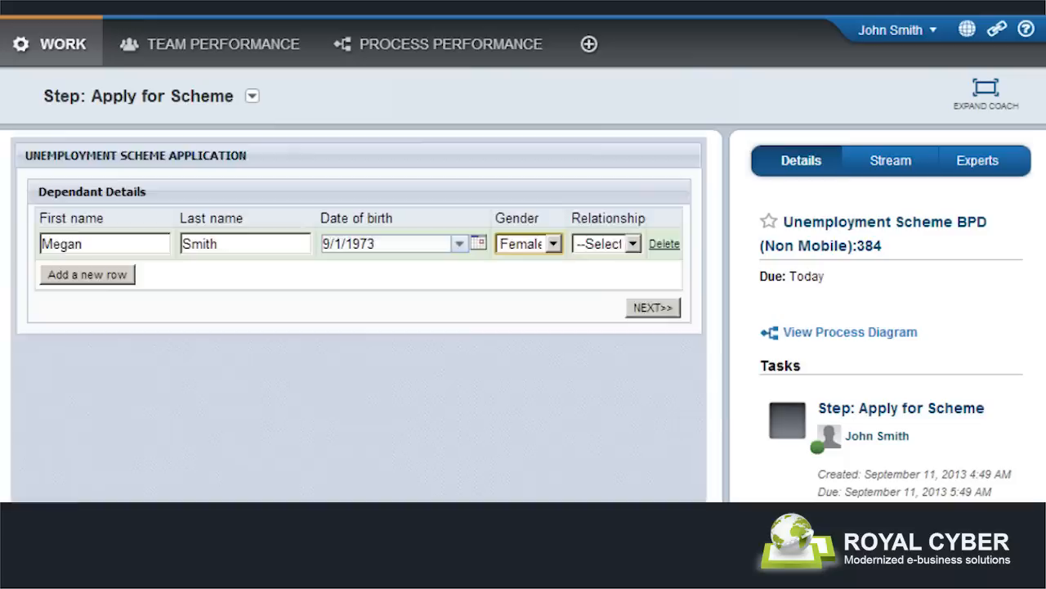
{"action": "left_click", "coordinate": [652, 308]}
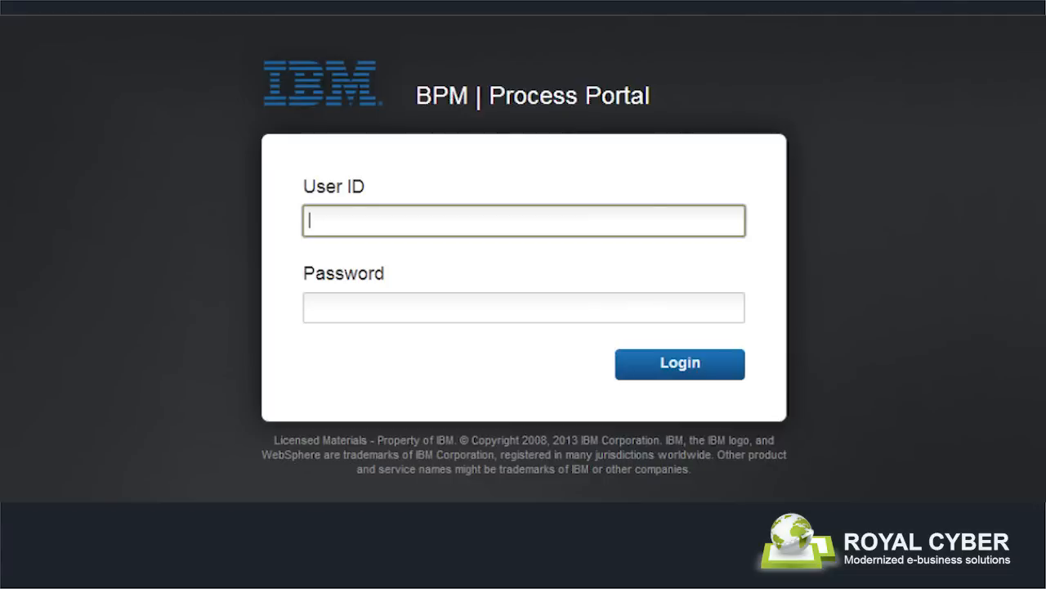
{"action": "type", "text": "Mark"}
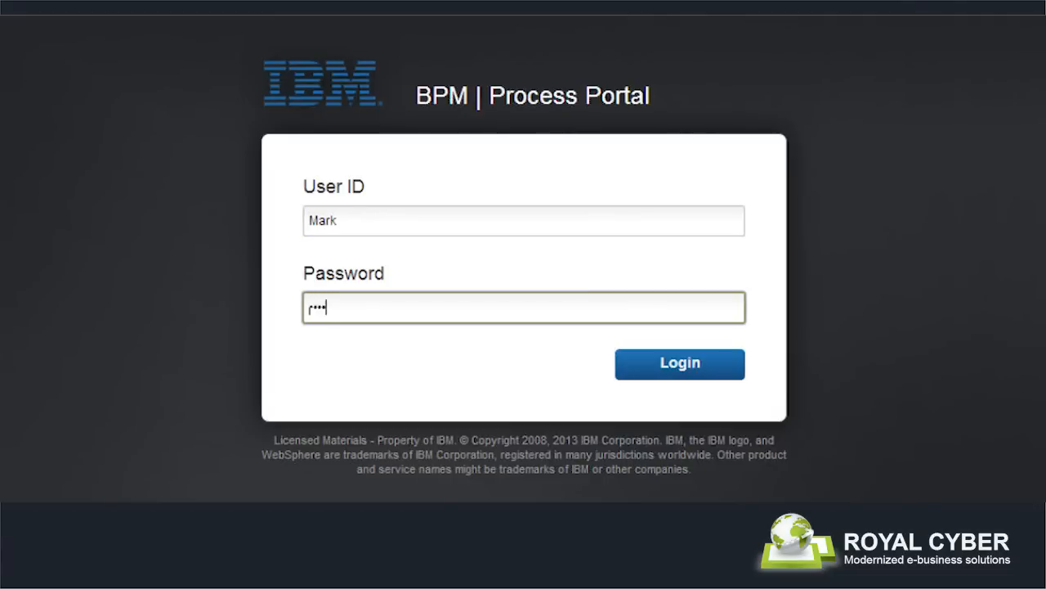
{"action": "left_click", "coordinate": [680, 363]}
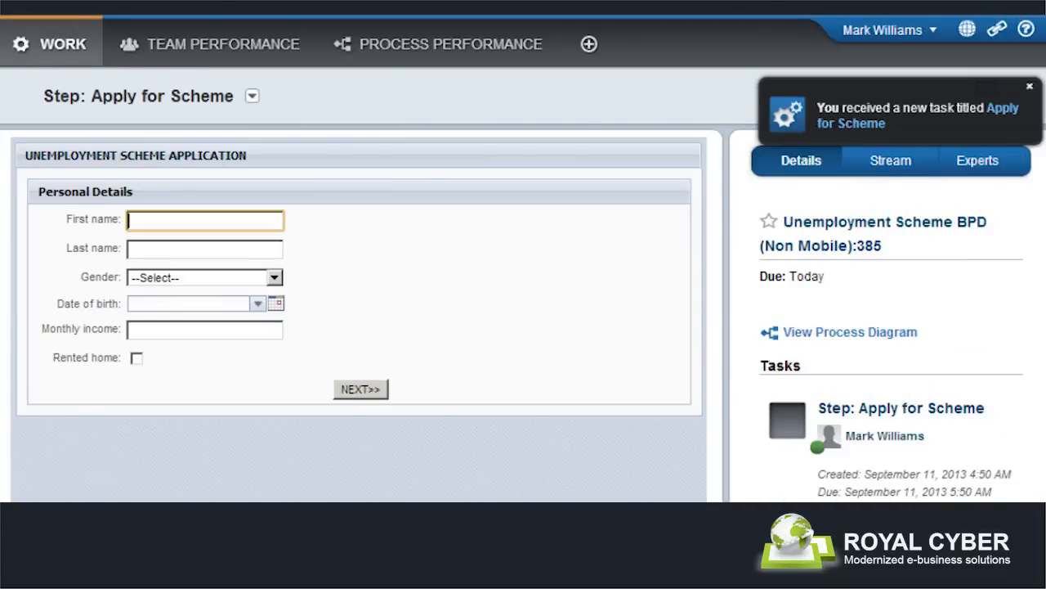
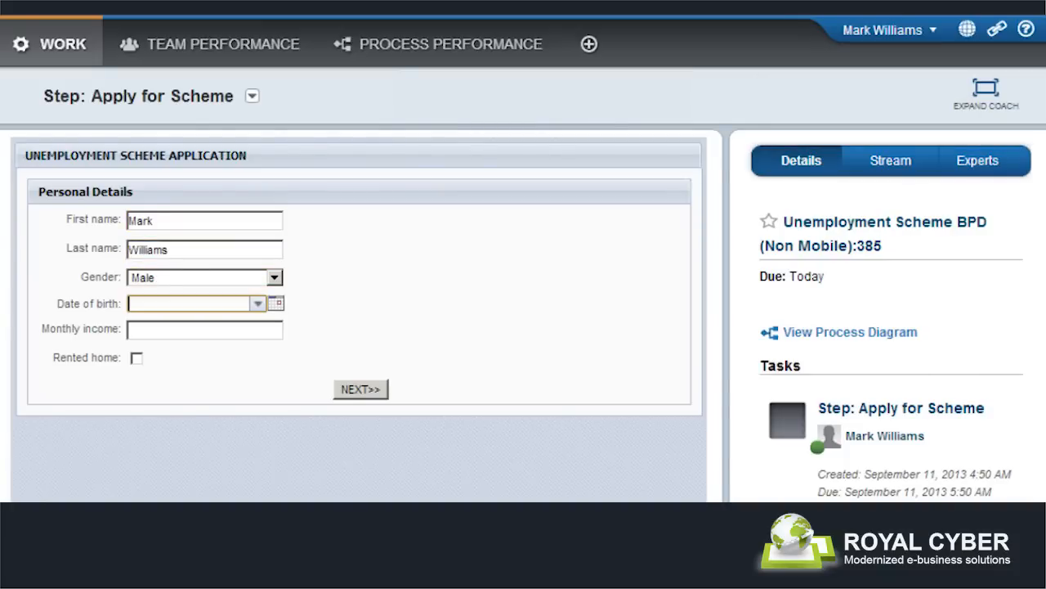
Step: Set date of birth 9/1/1973, monthly income 6,000 and Rented home, then continue to dependant details
{"action": "left_click", "coordinate": [258, 303]}
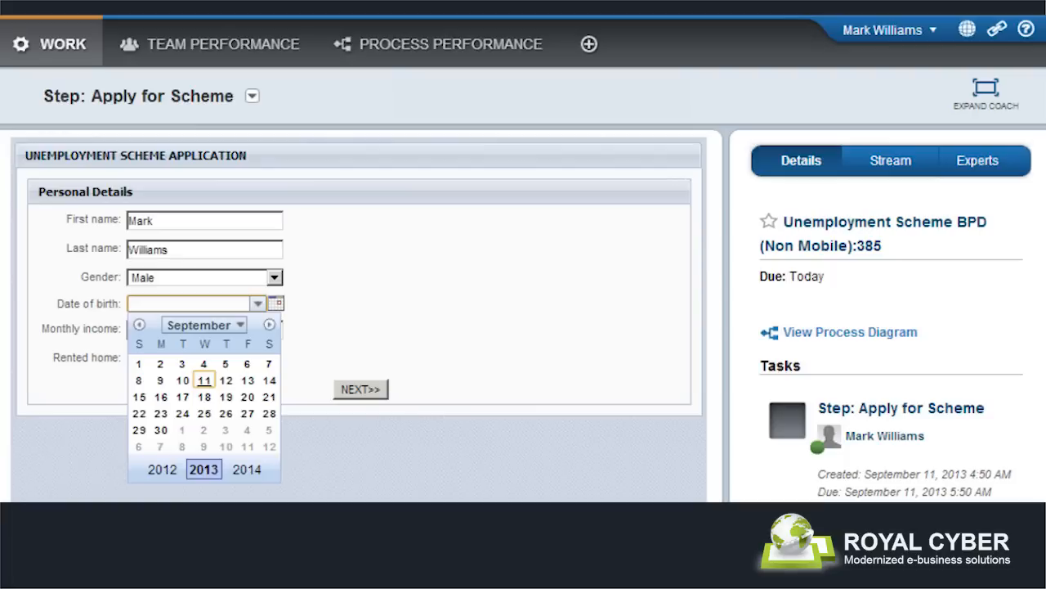
{"action": "left_click", "coordinate": [203, 380]}
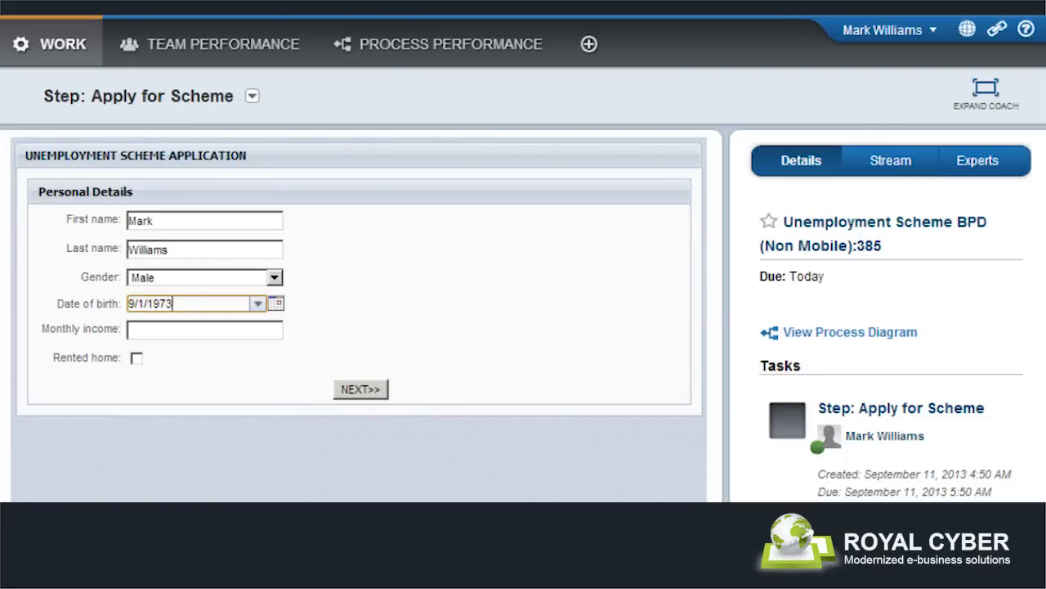
{"action": "type", "text": "6"}
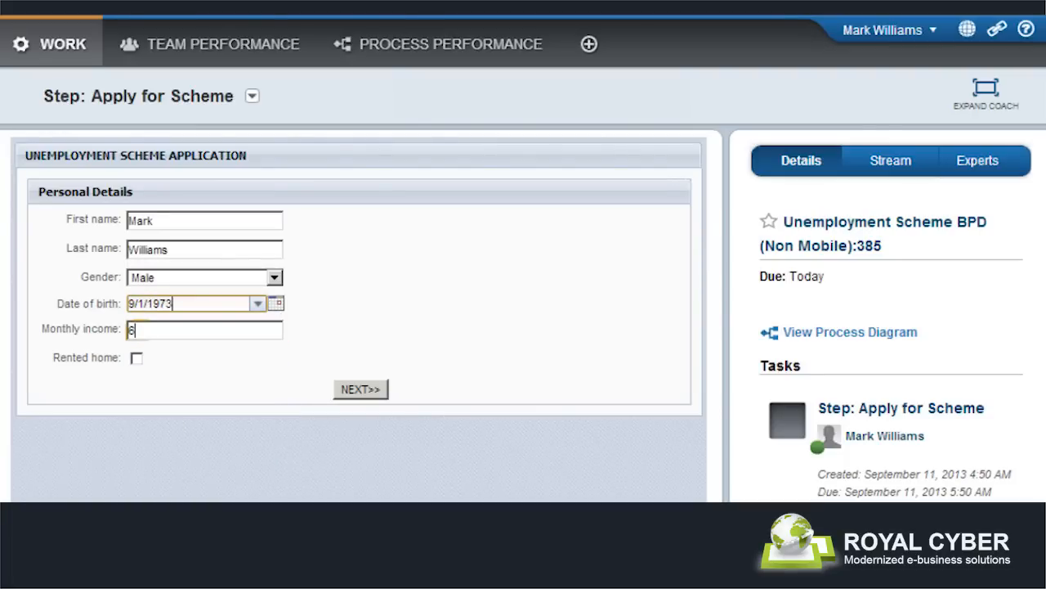
{"action": "type", "text": "000"}
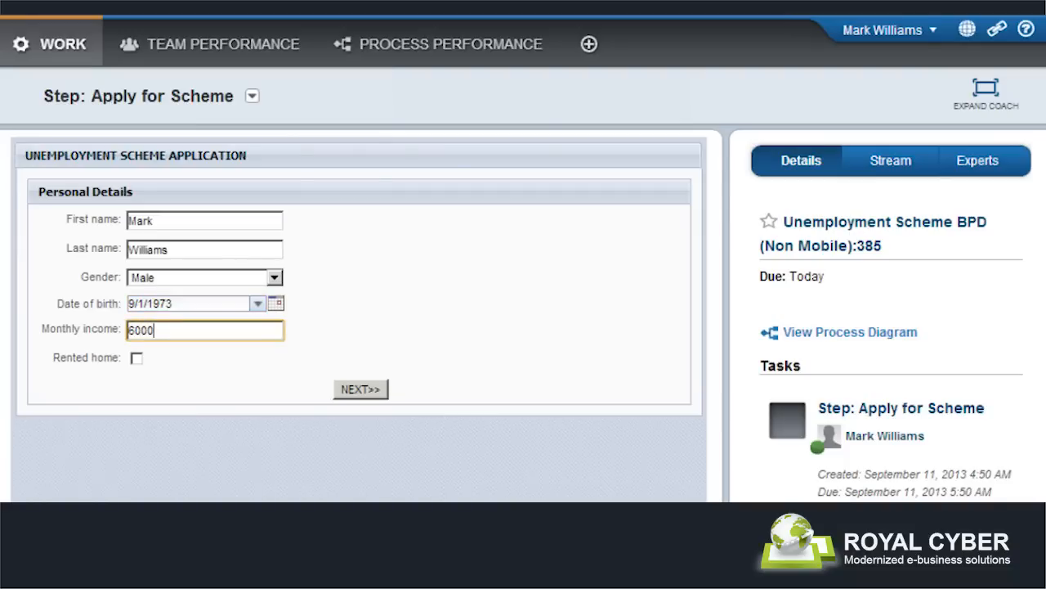
{"action": "left_click", "coordinate": [138, 358]}
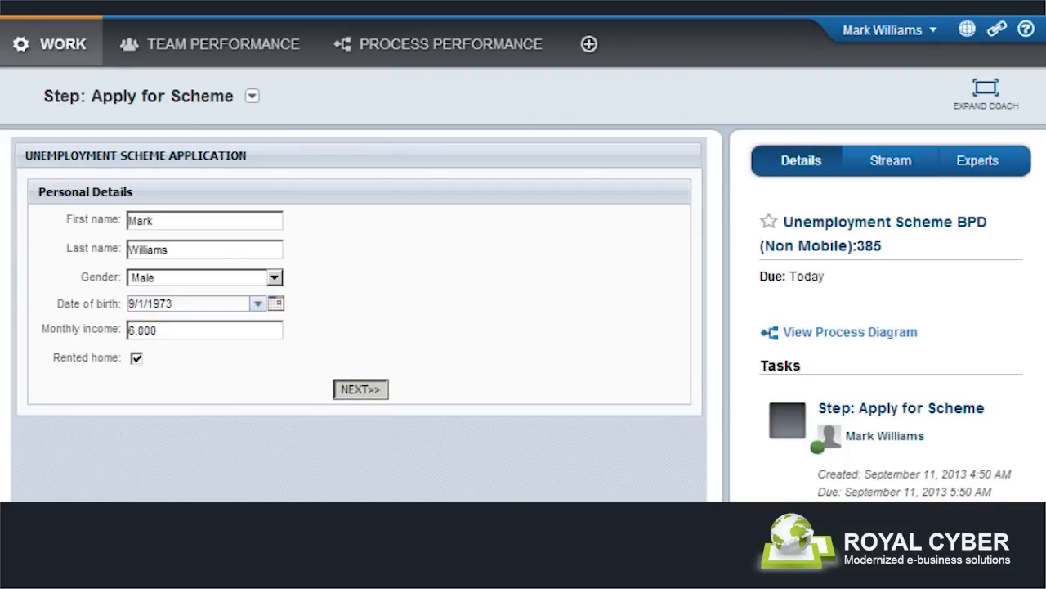
{"action": "left_click", "coordinate": [360, 389]}
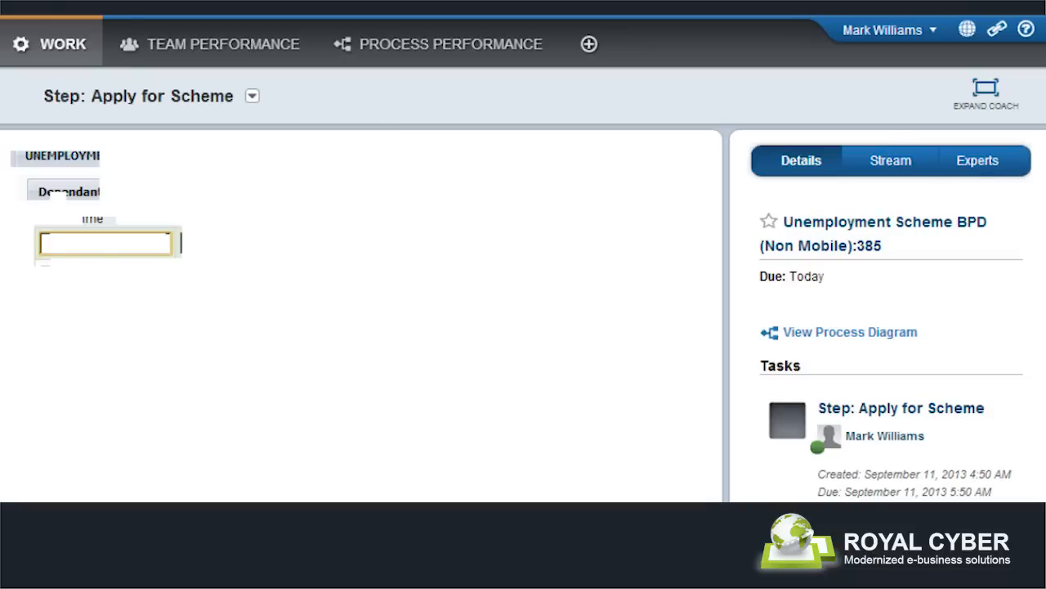
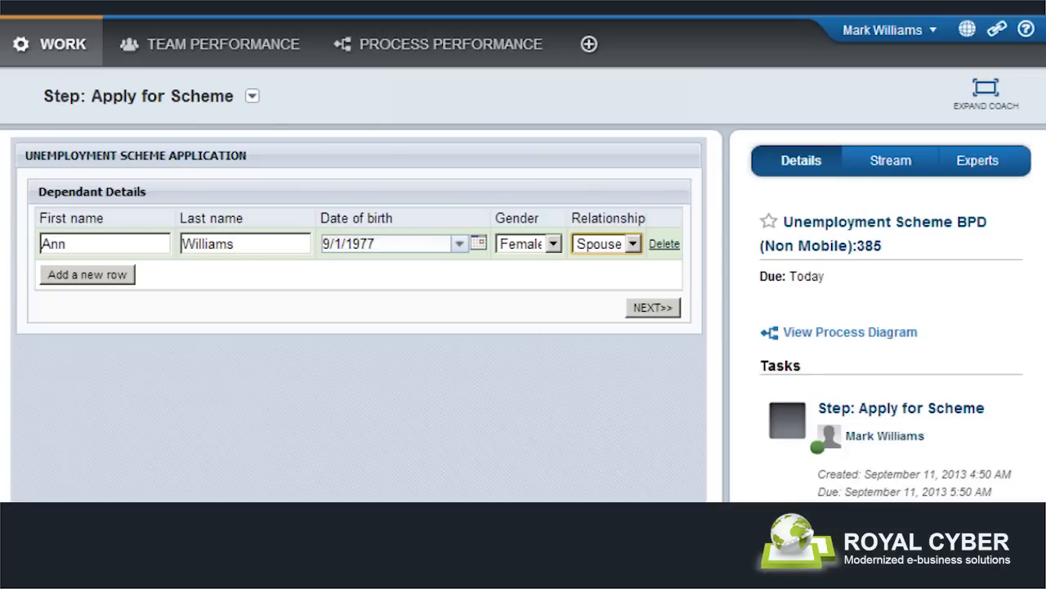
{"action": "left_click", "coordinate": [87, 274]}
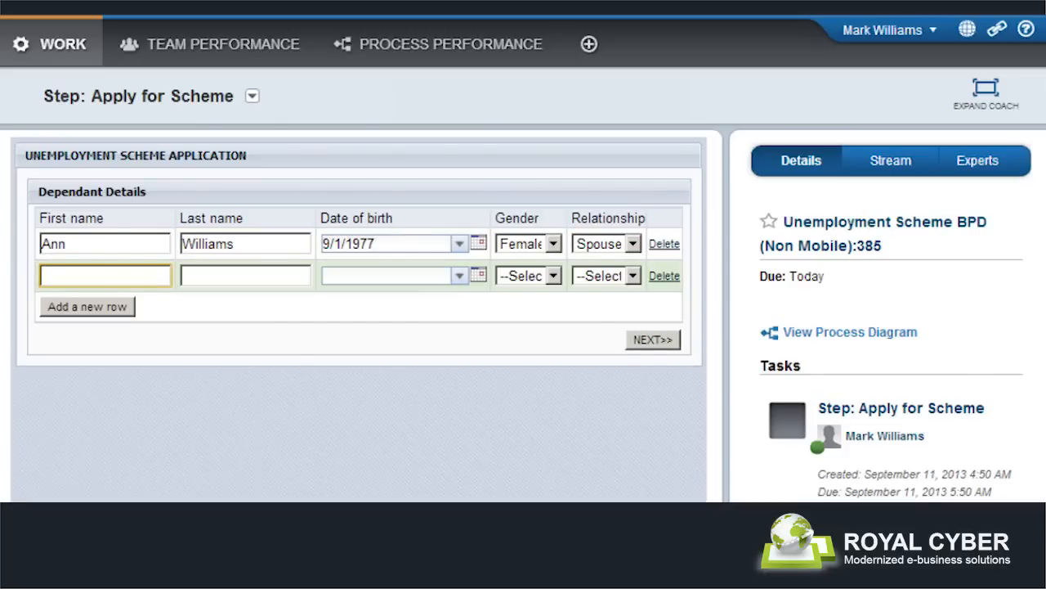
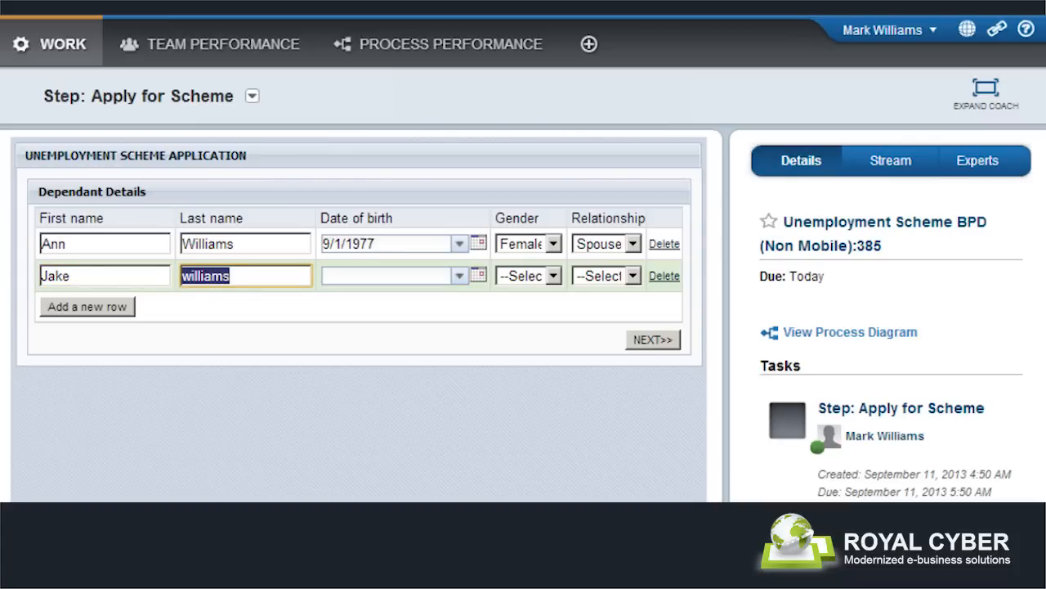
{"action": "type", "text": "Williams"}
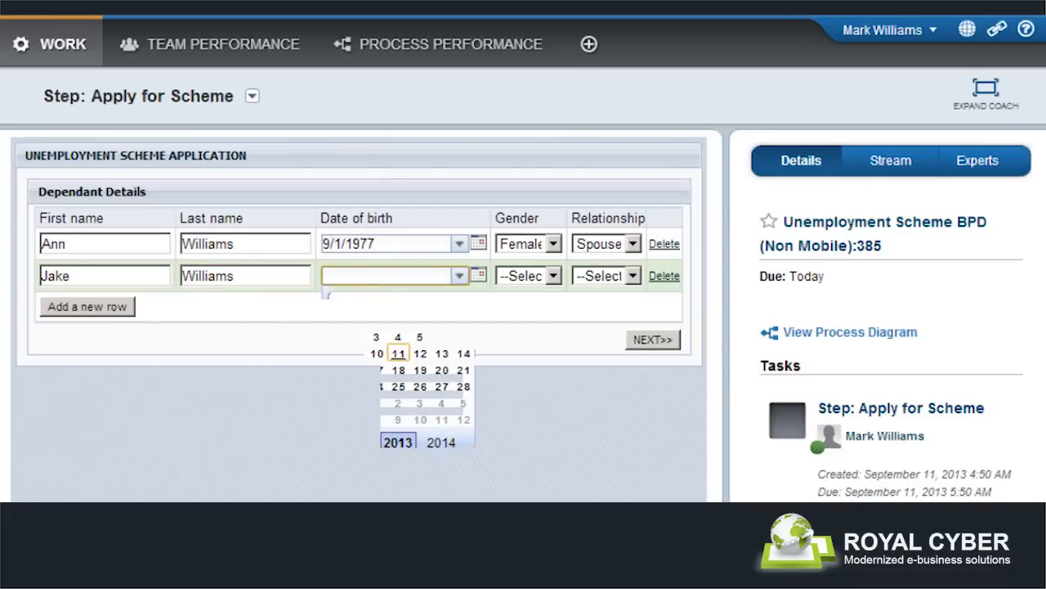
{"action": "left_click", "coordinate": [399, 353]}
{"action": "type", "text": "9/1/2003"}
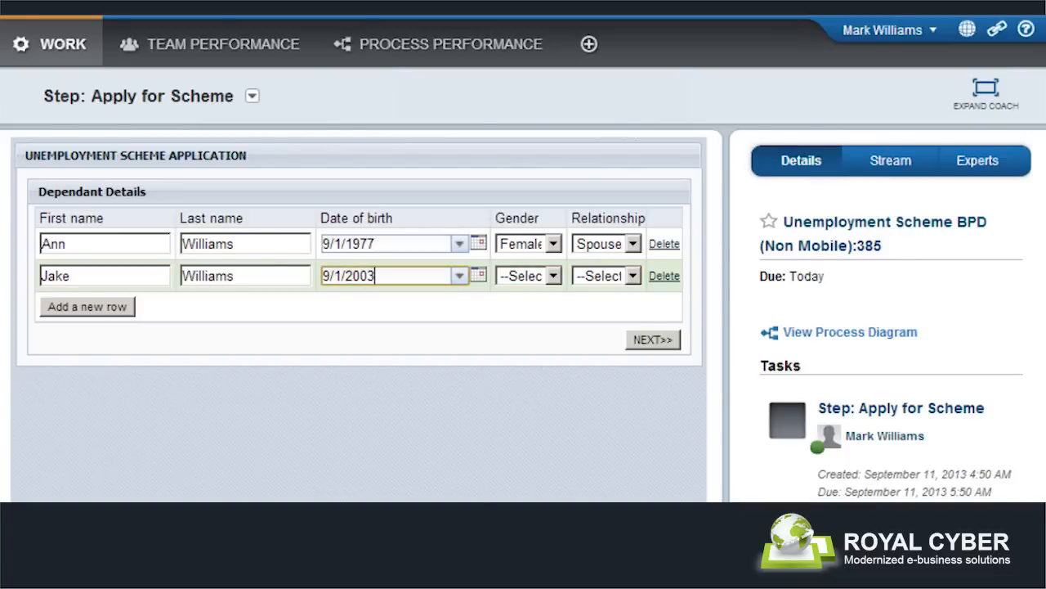
{"action": "left_click", "coordinate": [605, 275]}
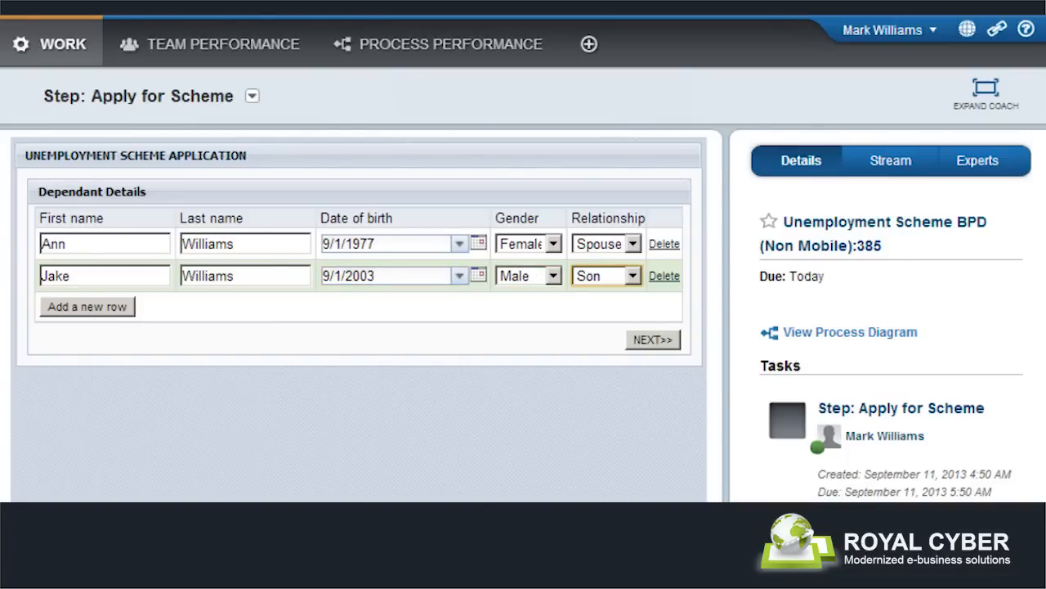
{"action": "left_click", "coordinate": [651, 339]}
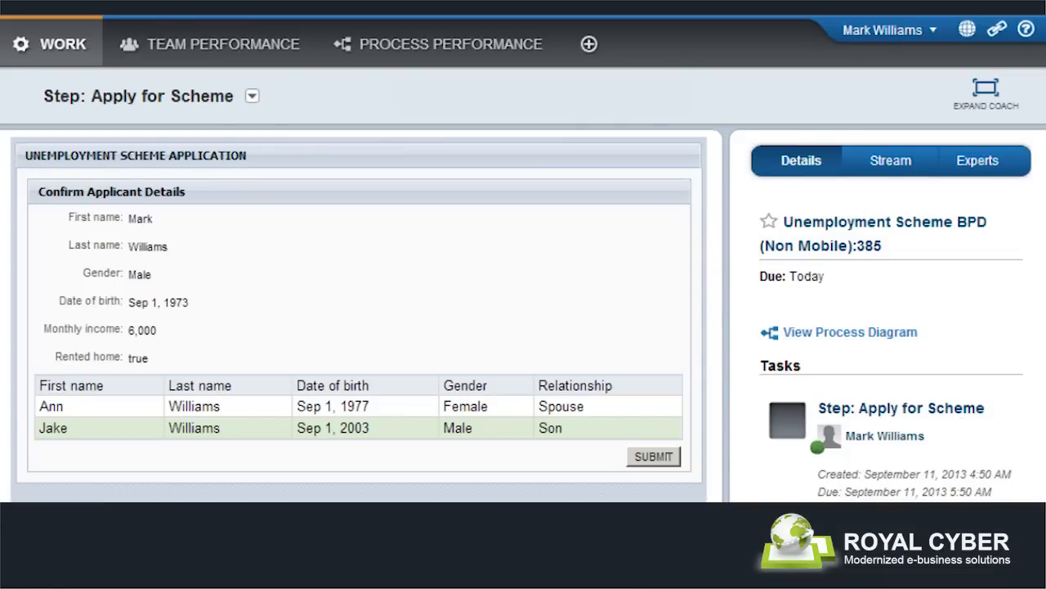
{"action": "left_click", "coordinate": [653, 456]}
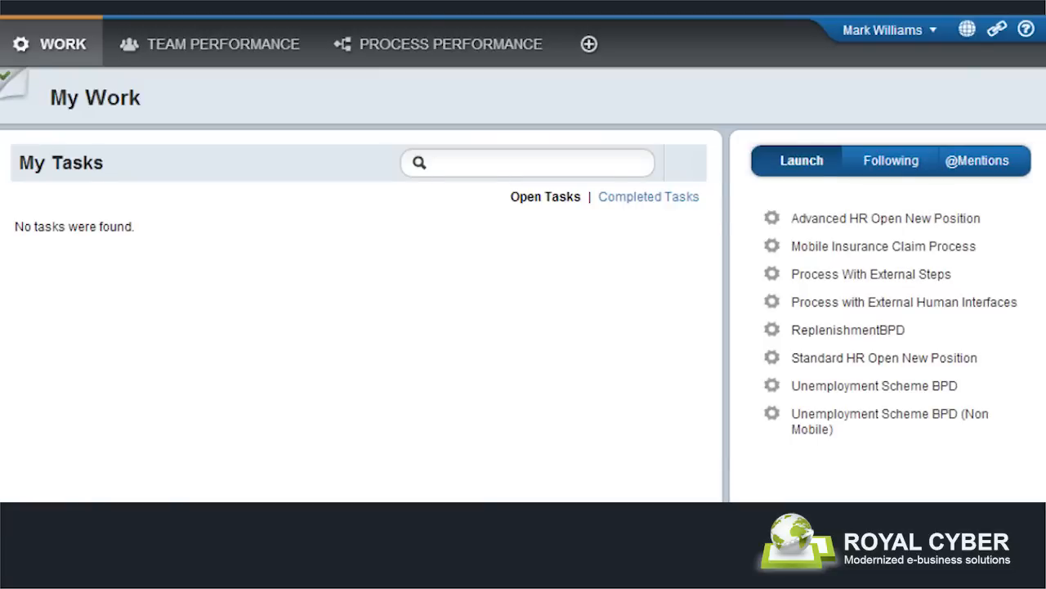
{"action": "mouse_move", "coordinate": [647, 196]}
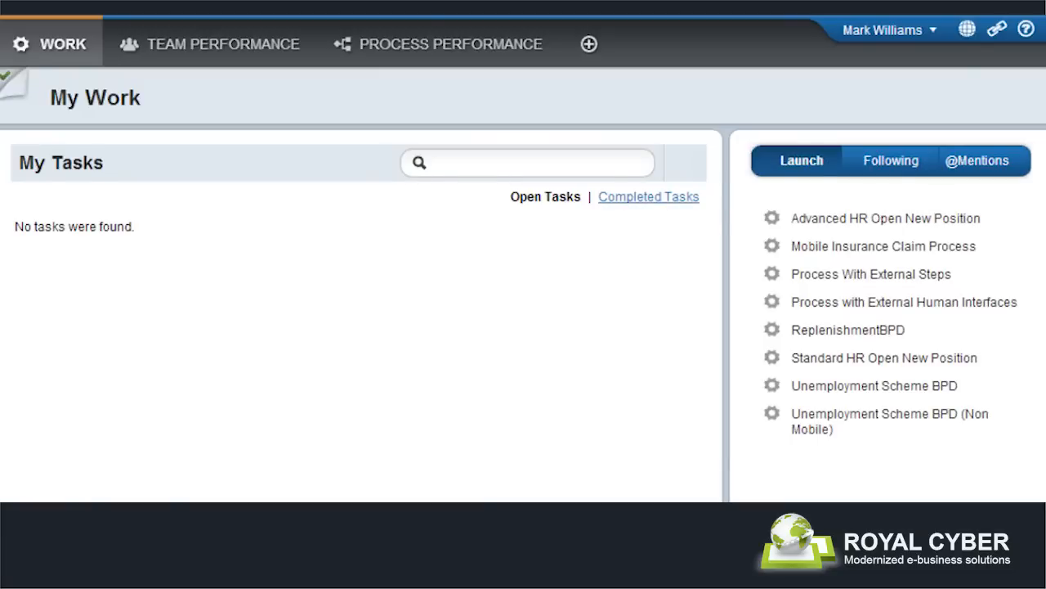
{"action": "left_click", "coordinate": [648, 196]}
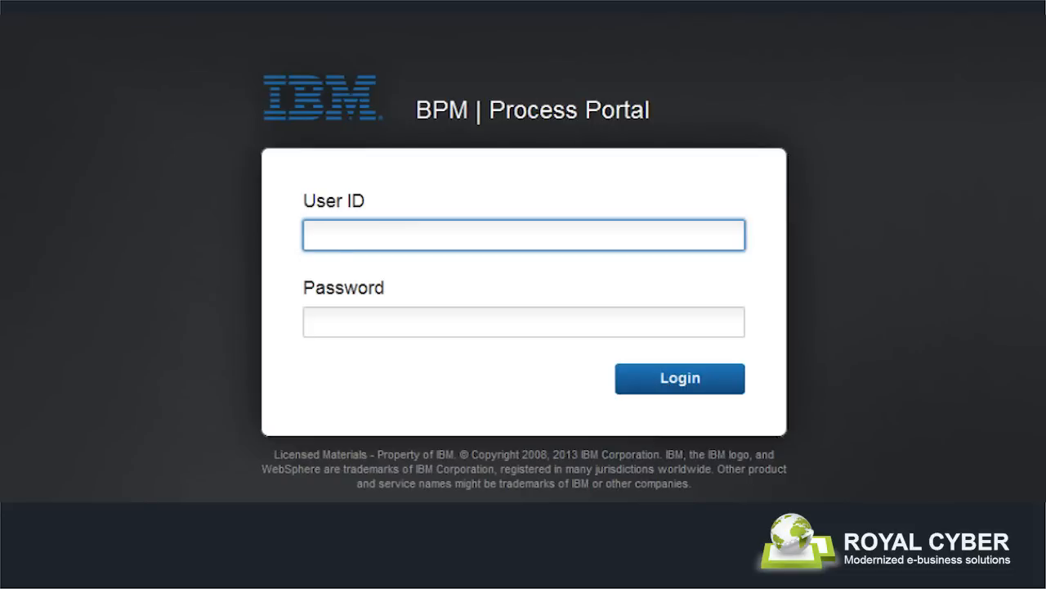
Step: Log in as reviewer Peter with his password to see the two Review Result tasks
{"action": "type", "text": "Peter"}
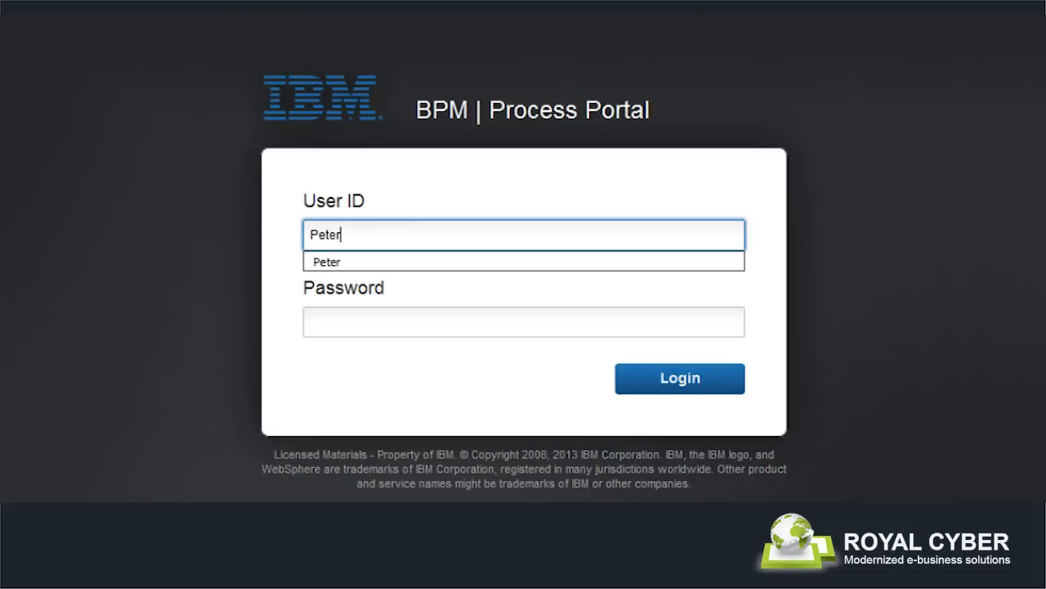
{"action": "left_click", "coordinate": [524, 320]}
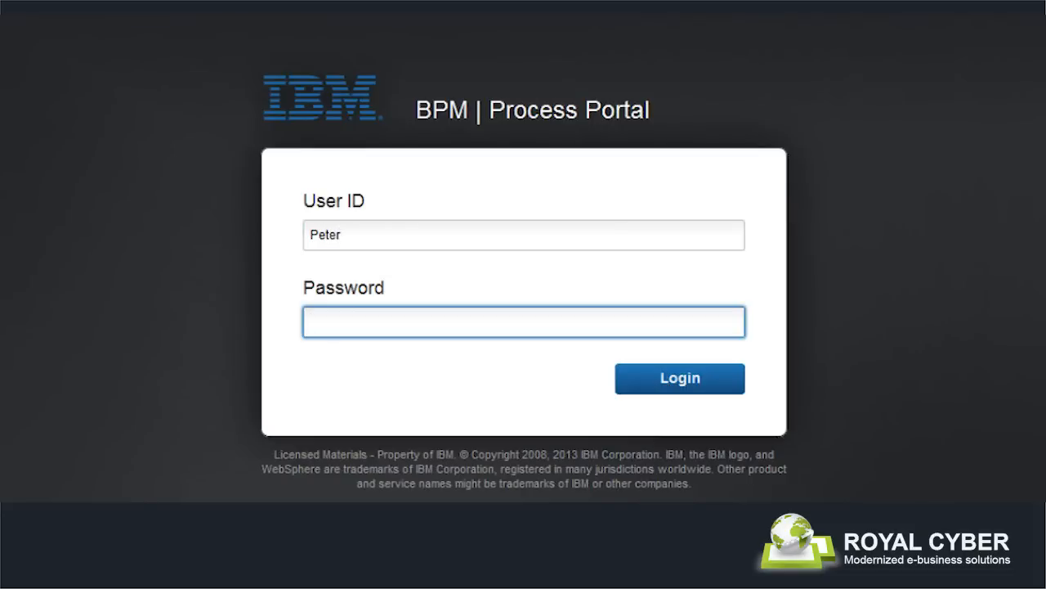
{"action": "type", "text": "•"}
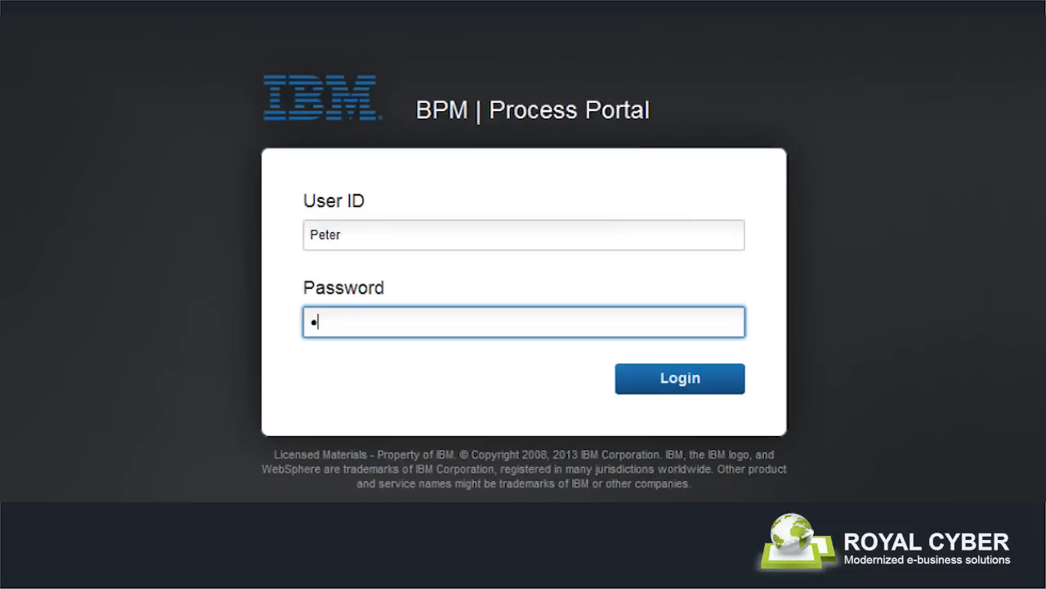
{"action": "left_click", "coordinate": [680, 378]}
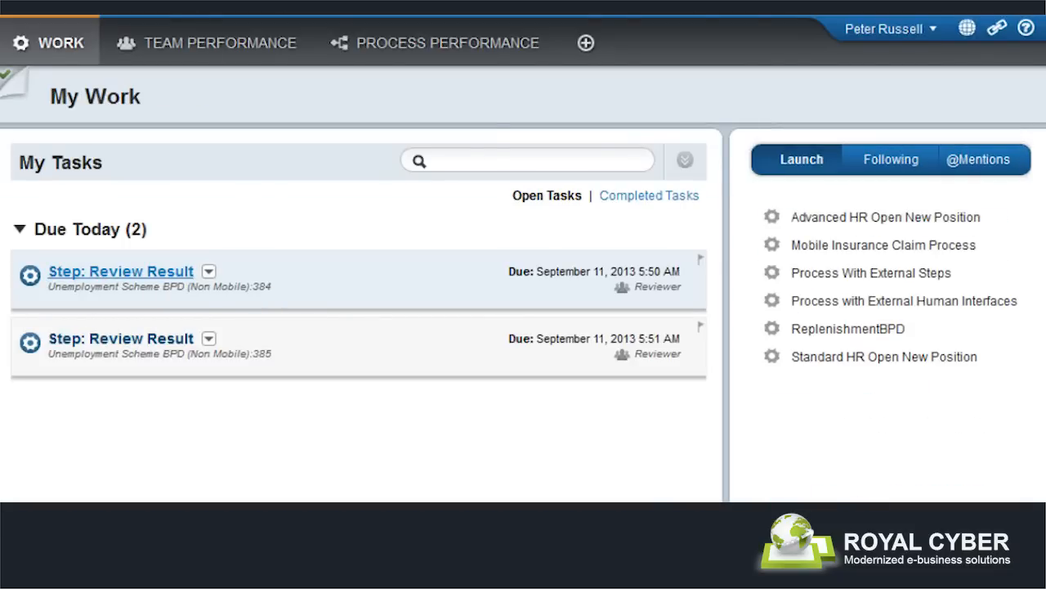
Step: Open the first Review Result task and approve the ineligible result for John Smith
{"action": "left_click", "coordinate": [121, 272]}
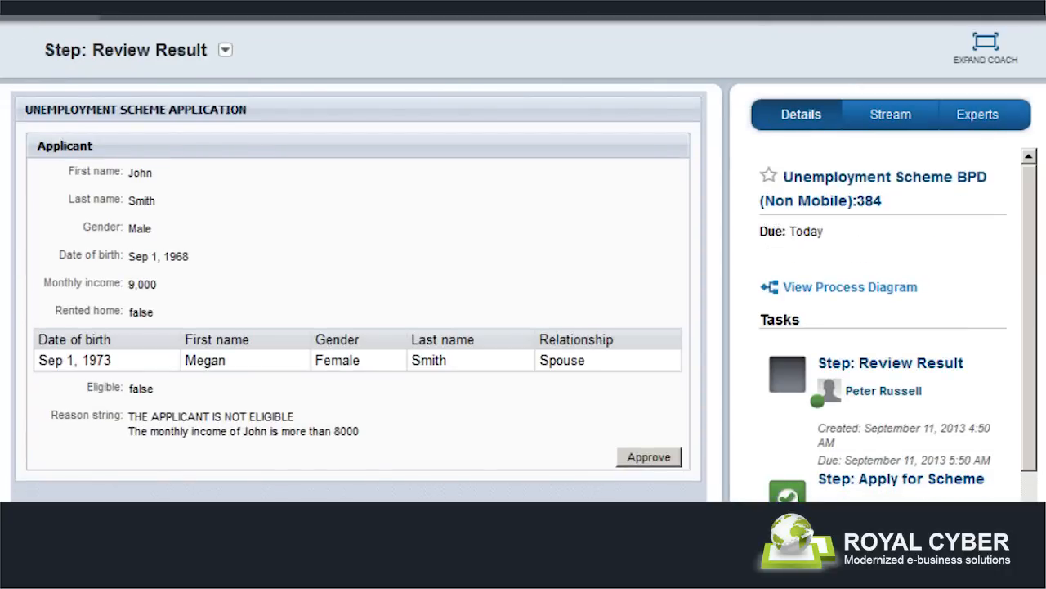
{"action": "left_click_drag", "start_coordinate": [131, 417], "coordinate": [287, 432]}
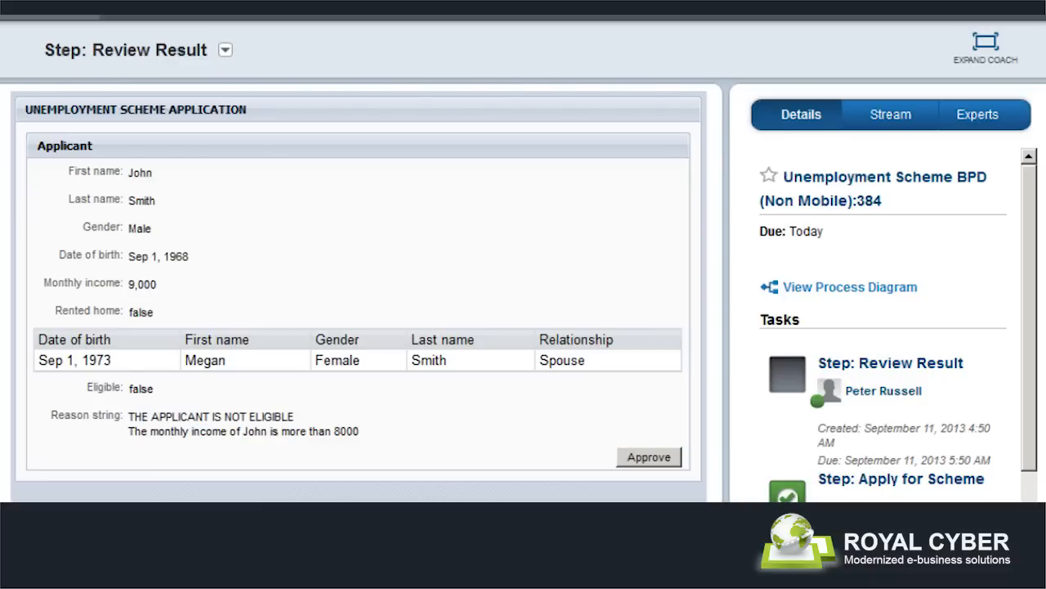
{"action": "left_click", "coordinate": [647, 456]}
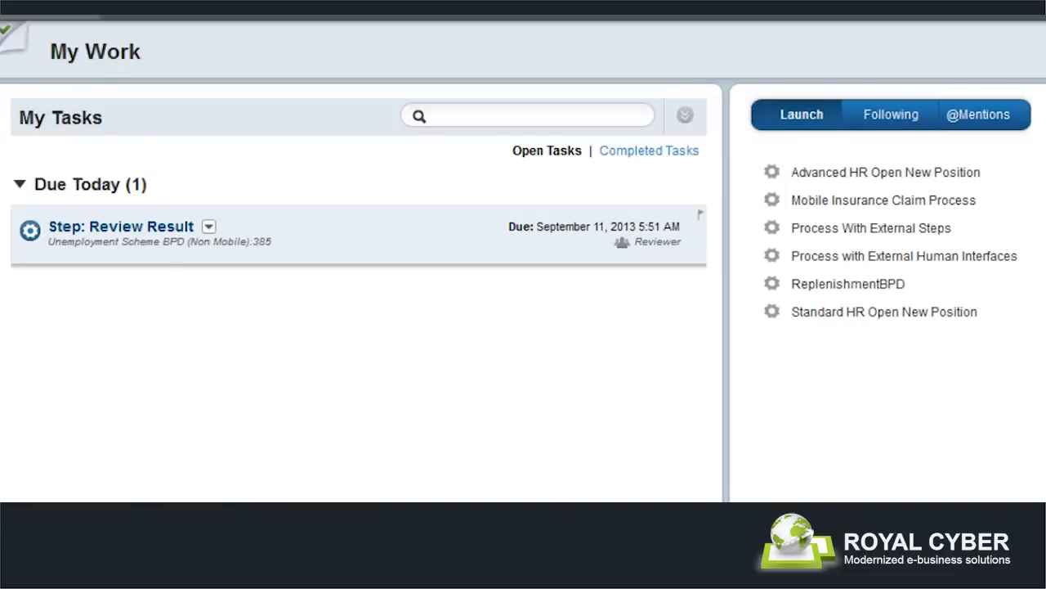
{"action": "left_click", "coordinate": [121, 226]}
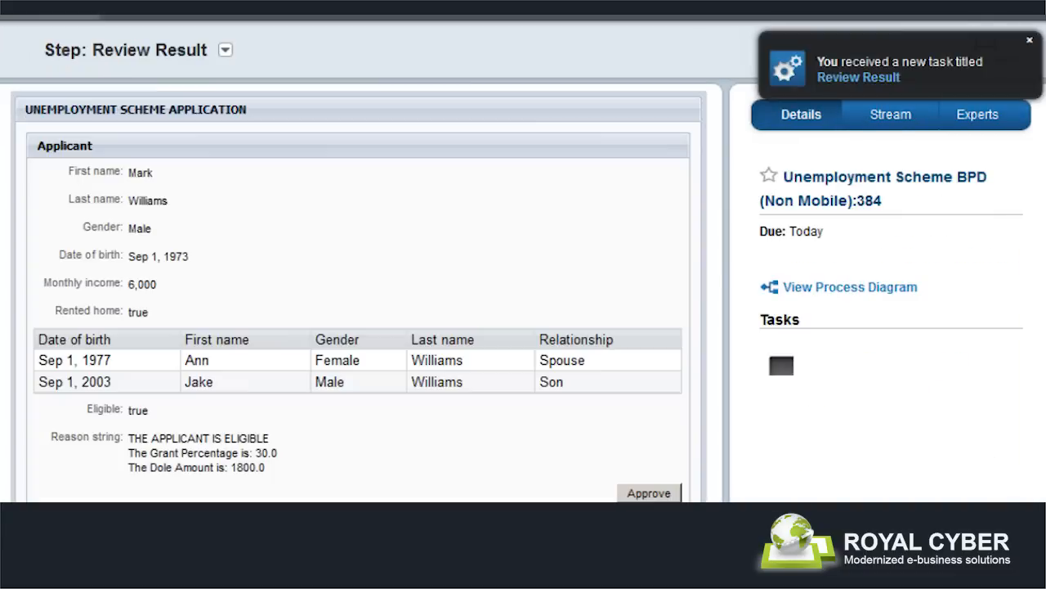
{"action": "left_click", "coordinate": [647, 492]}
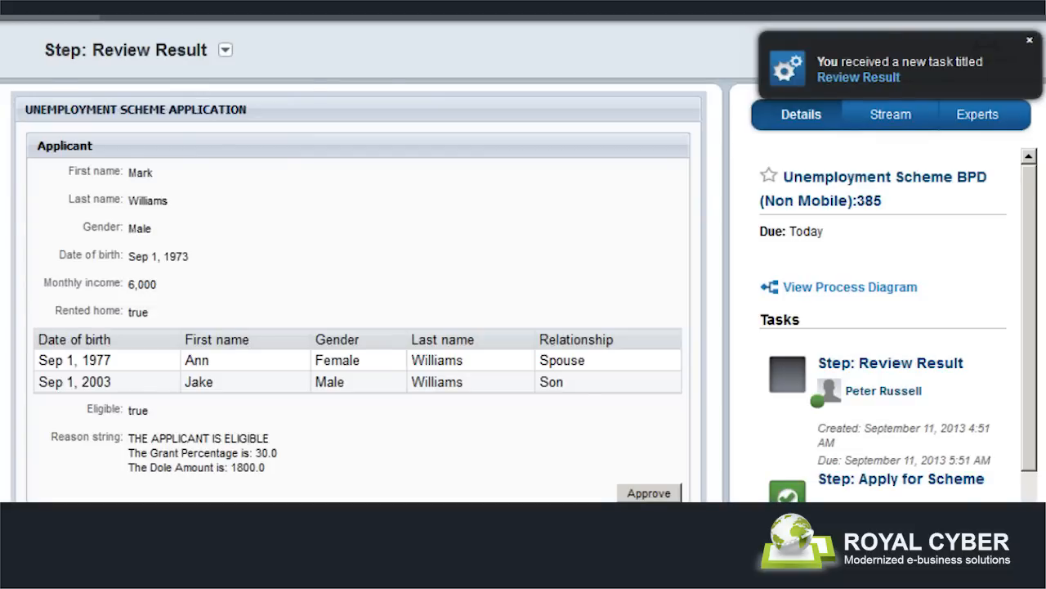
{"action": "left_click", "coordinate": [1031, 39]}
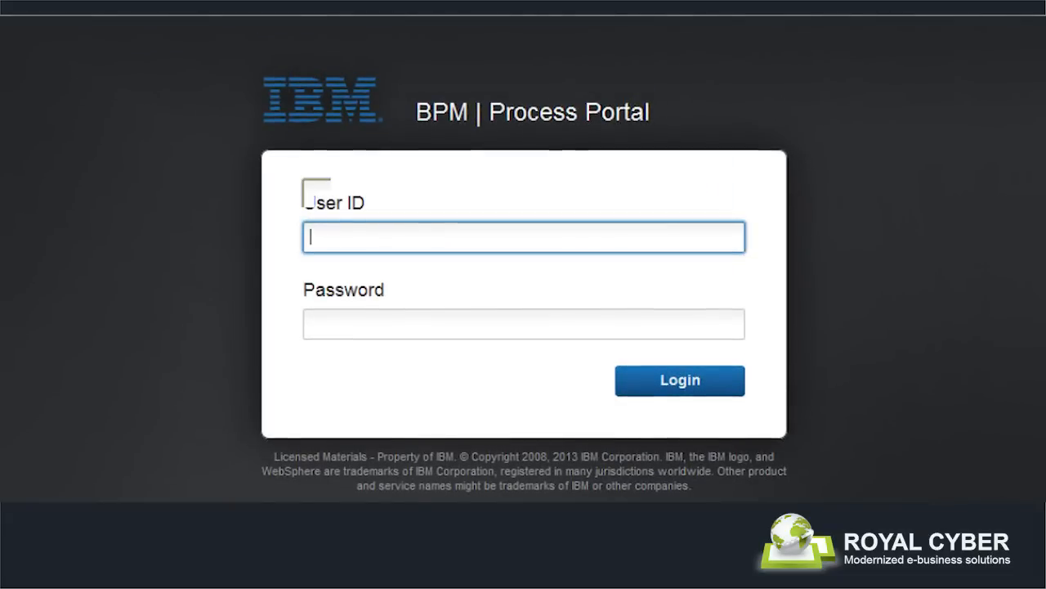
Step: Log in as John, acknowledge his View Results task and sign out
{"action": "type", "text": "John"}
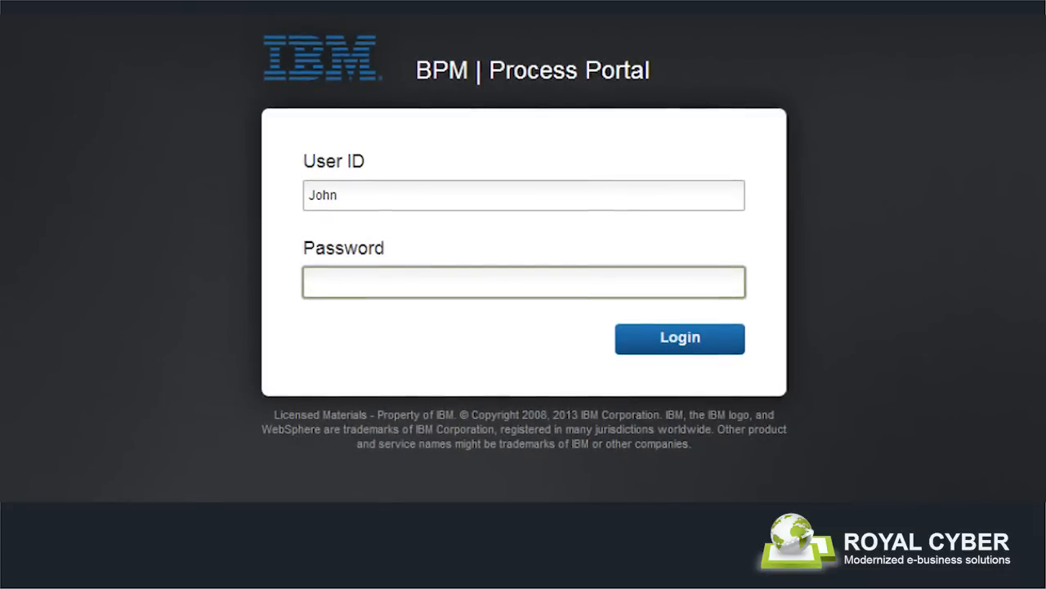
{"action": "type", "text": "••••••"}
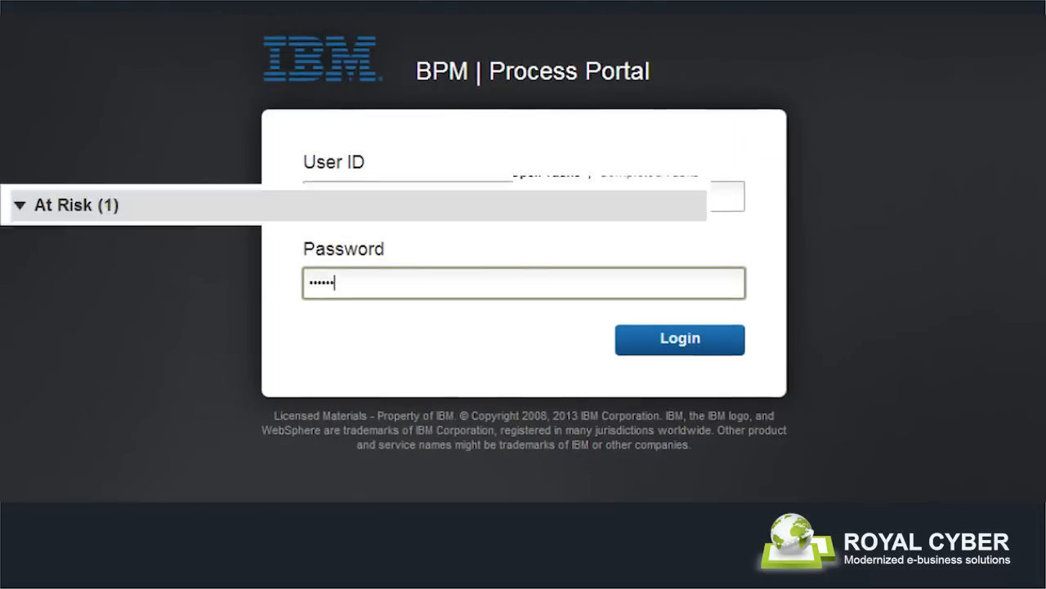
{"action": "left_click", "coordinate": [680, 338]}
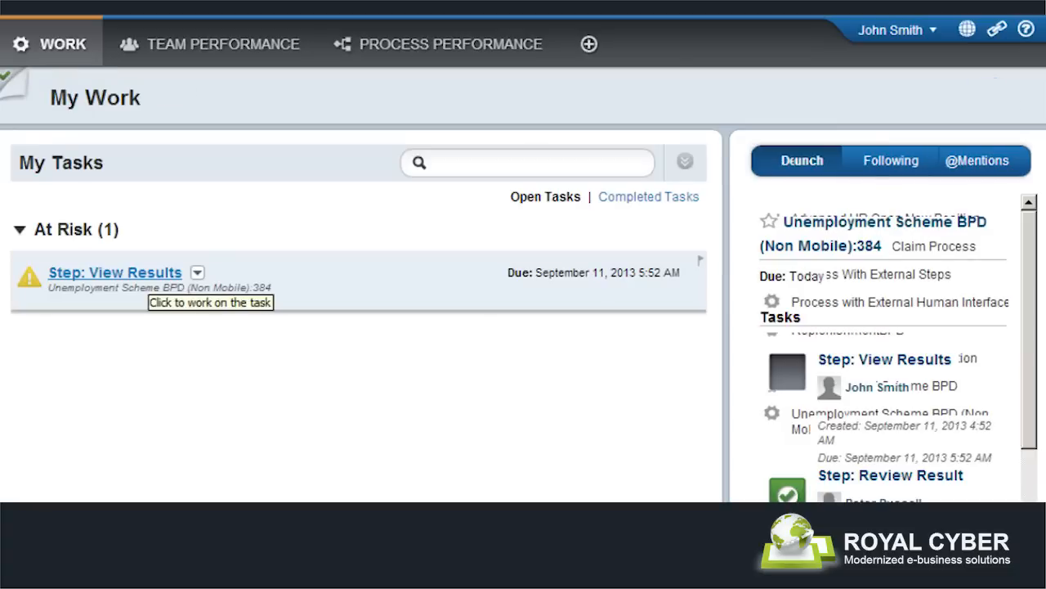
{"action": "left_click", "coordinate": [114, 272]}
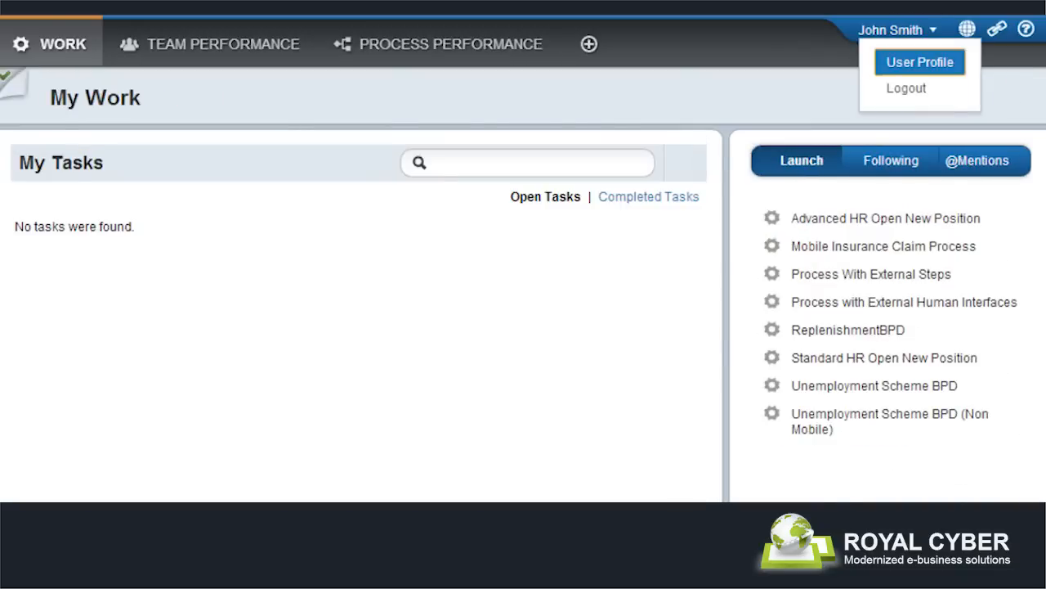
{"action": "left_click", "coordinate": [906, 88]}
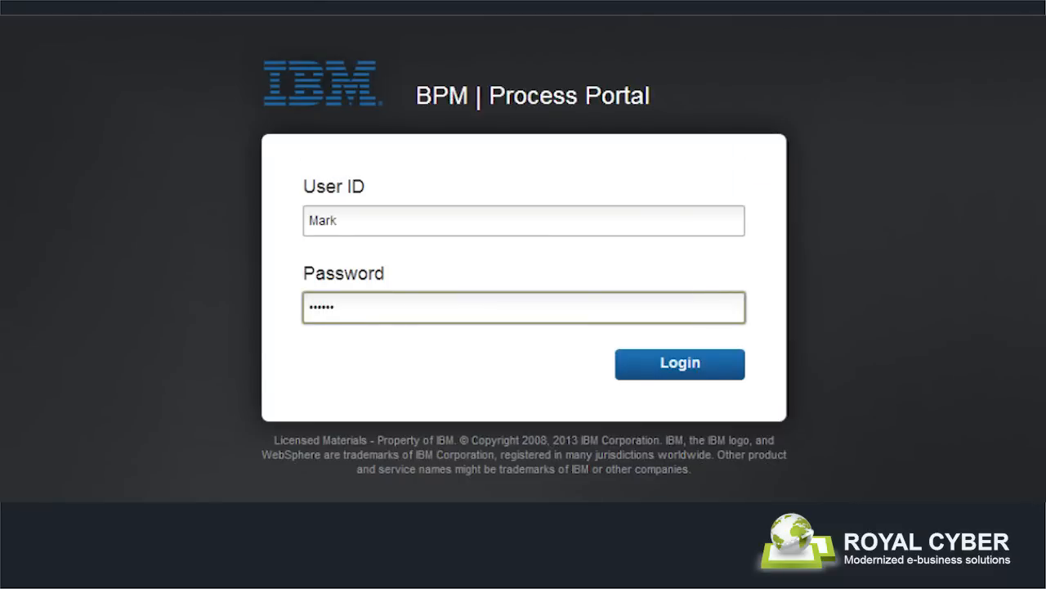
{"action": "left_click", "coordinate": [680, 363]}
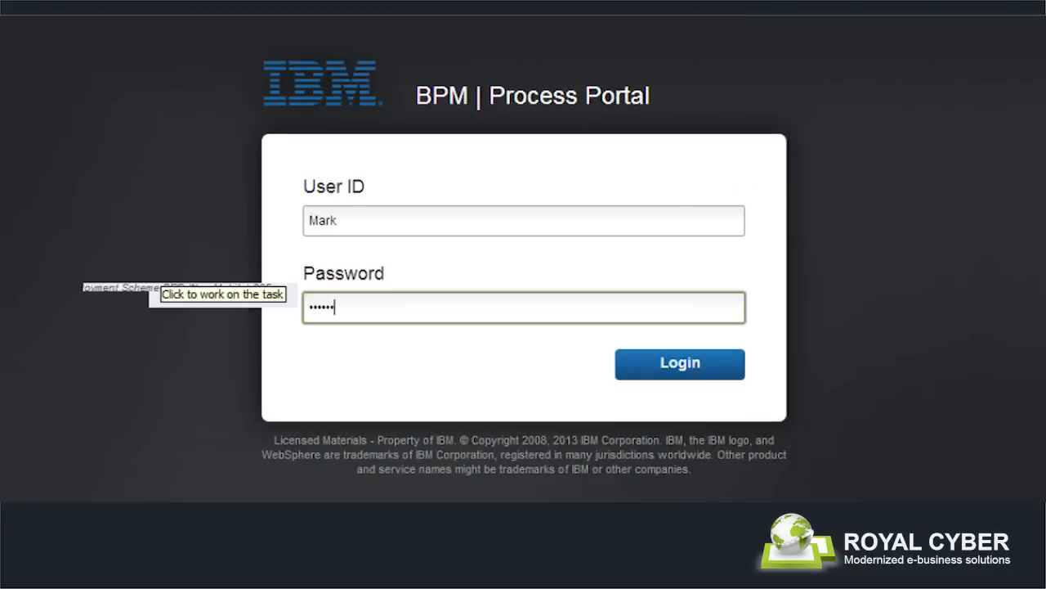
{"action": "left_click", "coordinate": [680, 363]}
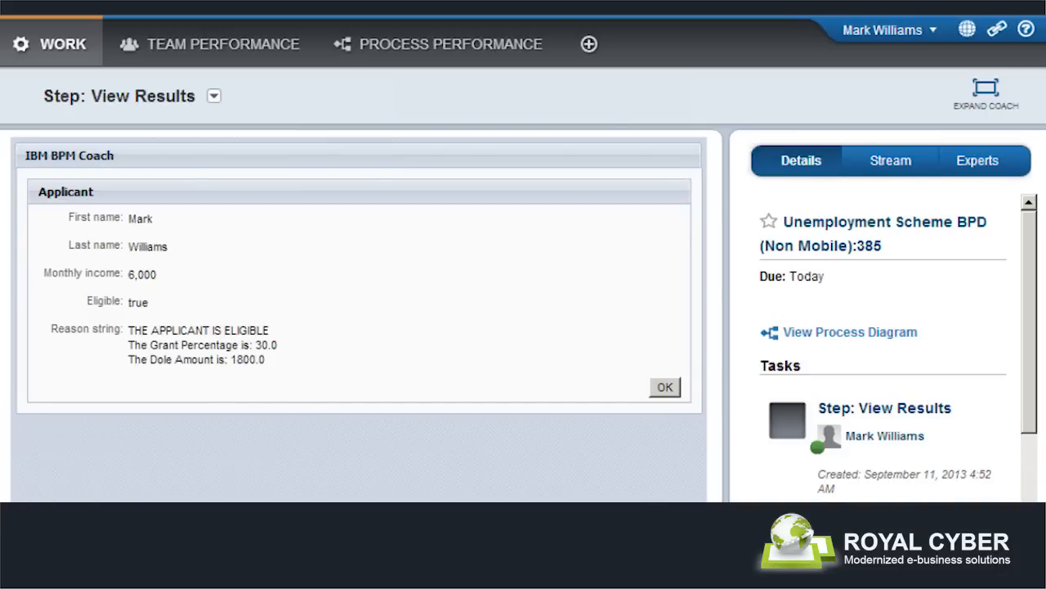
{"action": "left_click", "coordinate": [664, 386]}
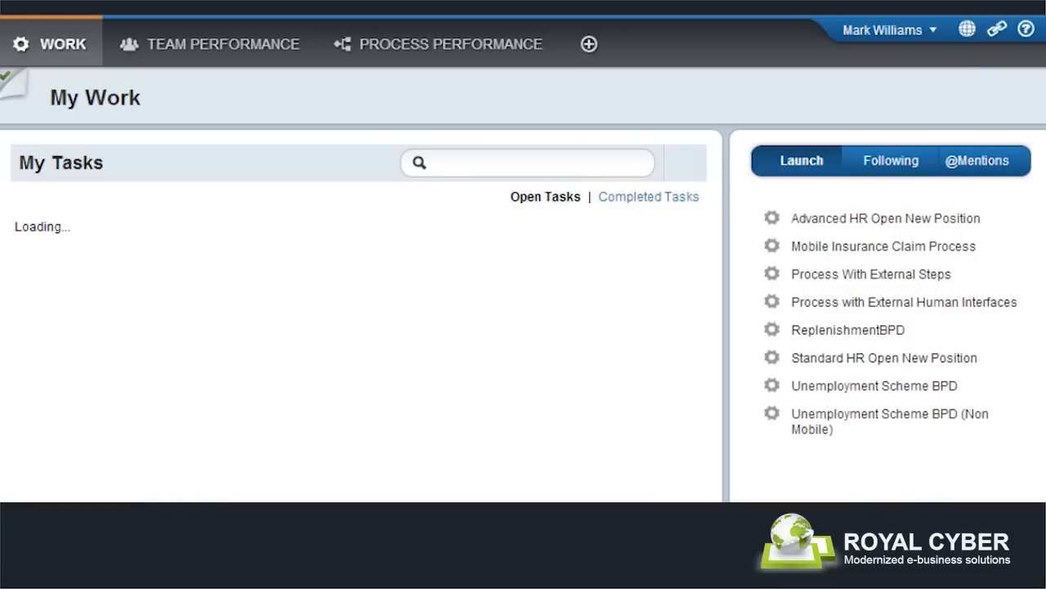
Step: Review his completed tasks and log out so the empty login page shows
{"action": "left_click", "coordinate": [883, 30]}
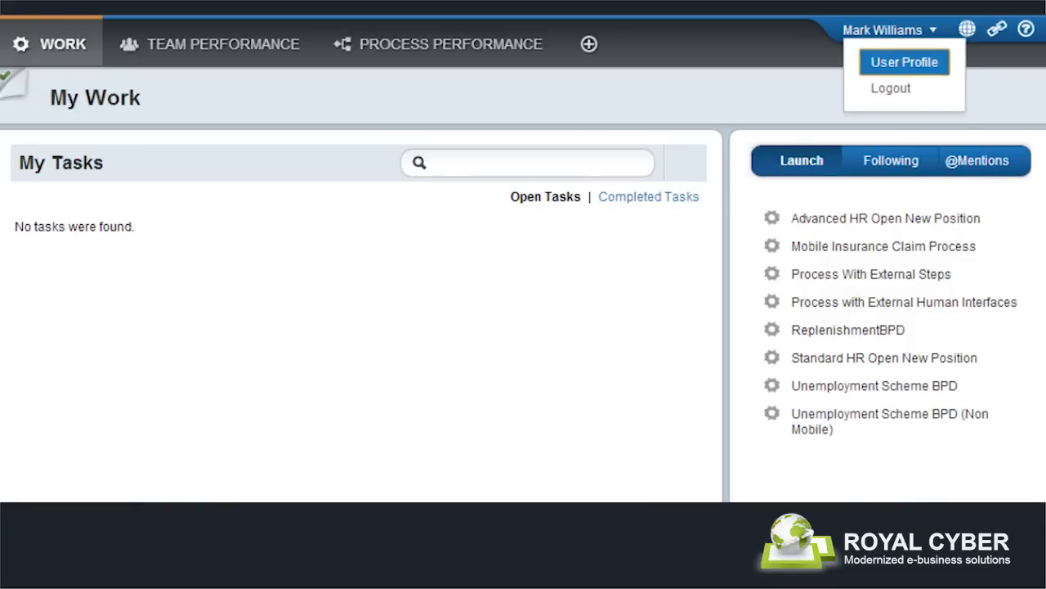
{"action": "left_click", "coordinate": [648, 196]}
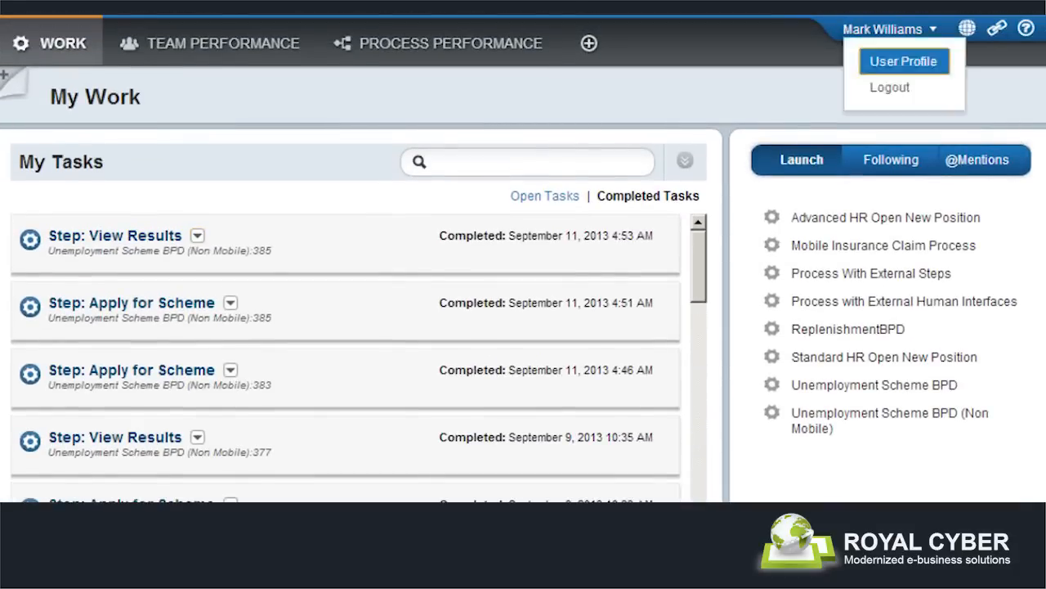
{"action": "left_click", "coordinate": [890, 88]}
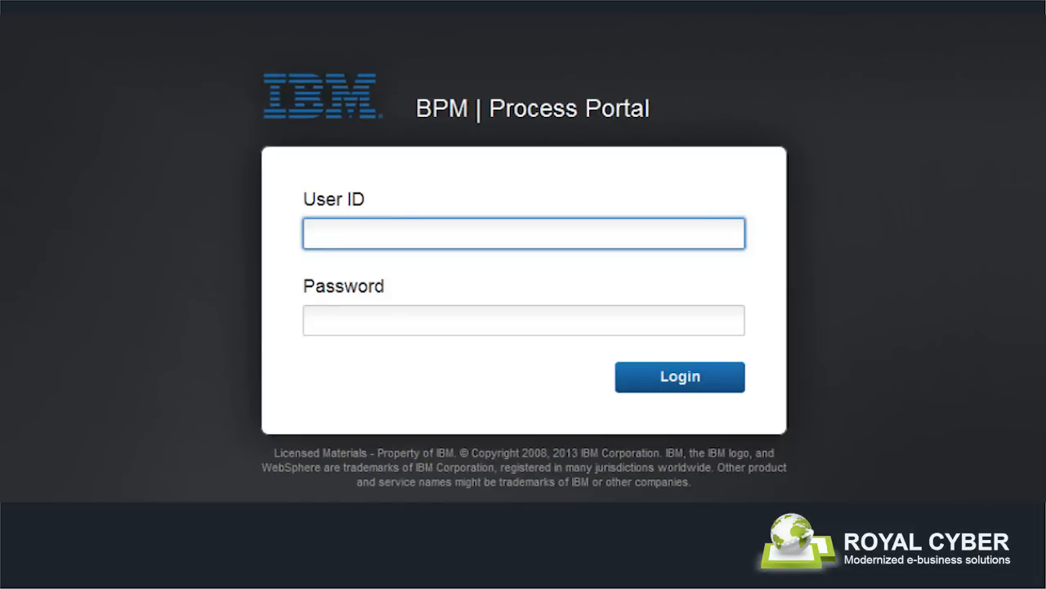
Step: Delete the Reviewer lane with its Review Result activity from the process diagram
{"action": "left_click", "coordinate": [679, 376]}
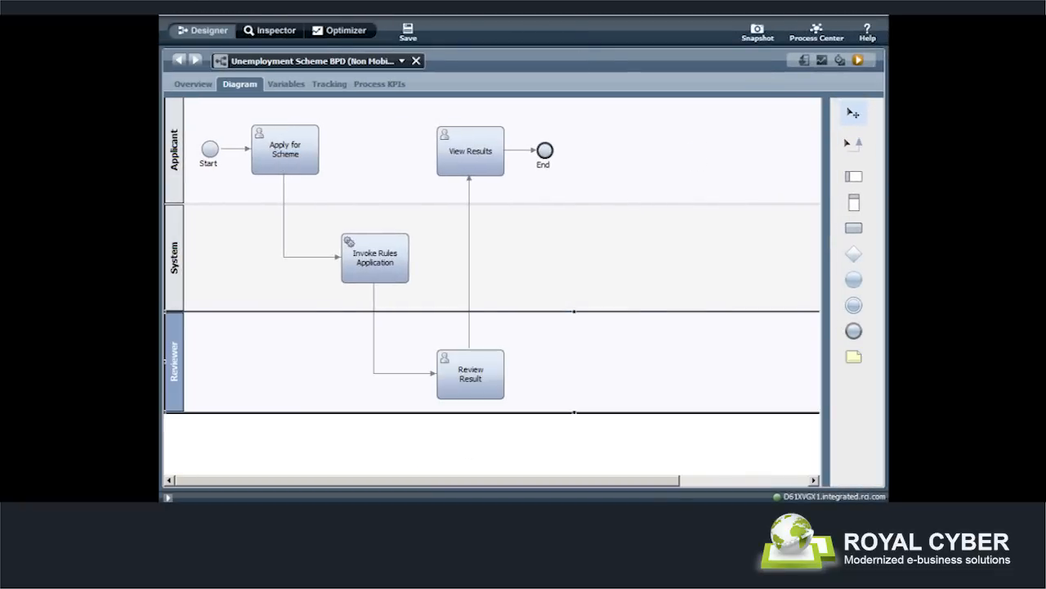
{"action": "left_click", "coordinate": [471, 373]}
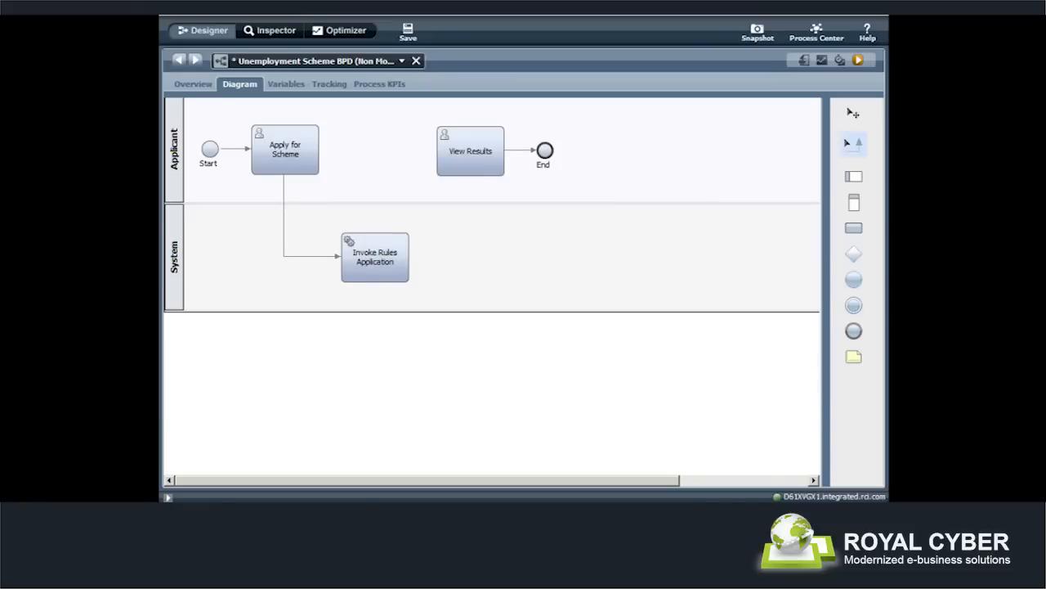
{"action": "left_click", "coordinate": [375, 257]}
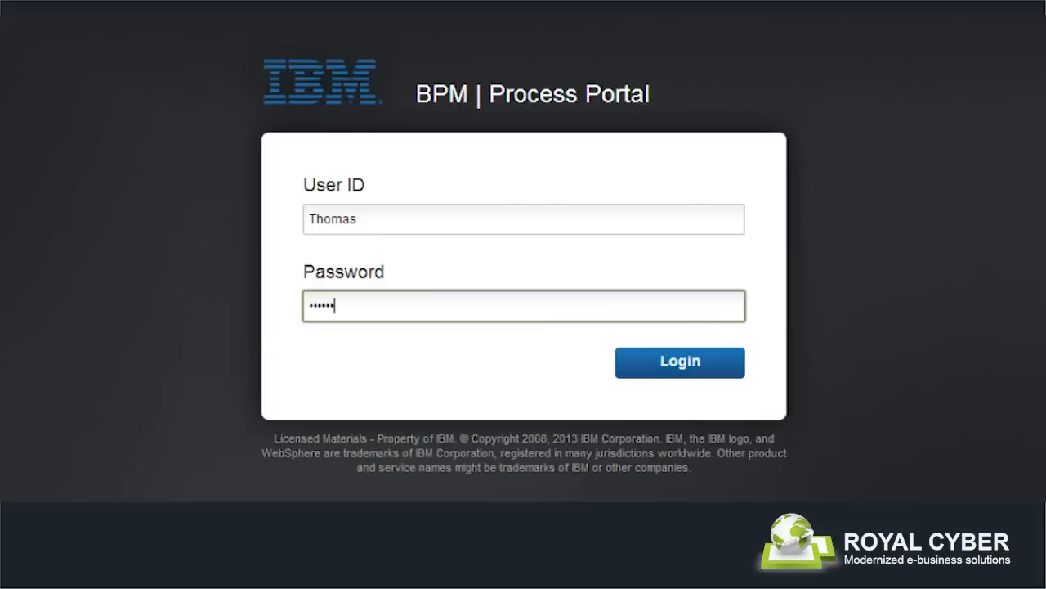
{"action": "left_click", "coordinate": [681, 361]}
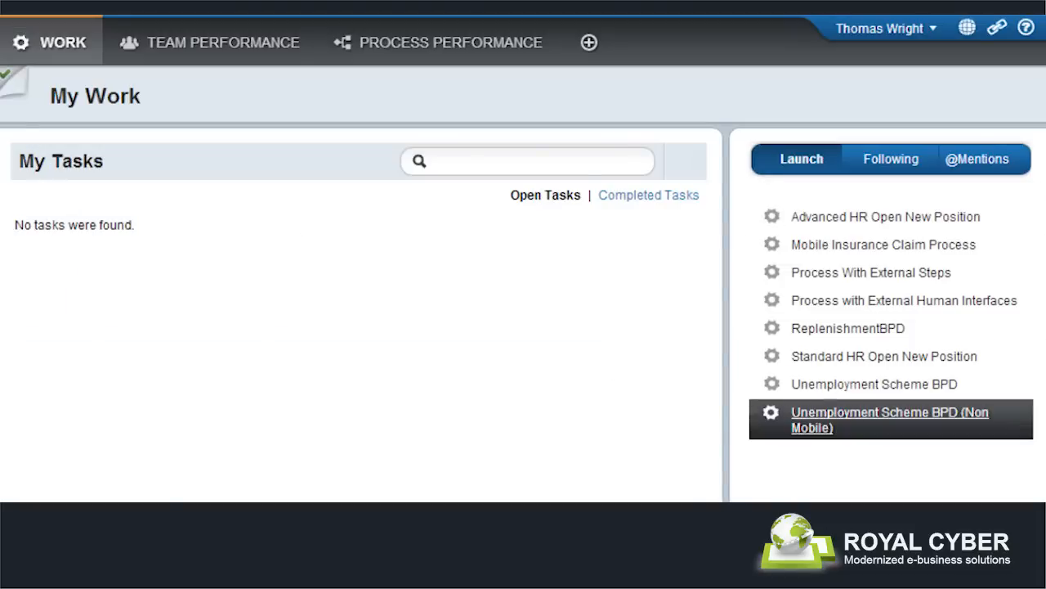
{"action": "left_click", "coordinate": [889, 419]}
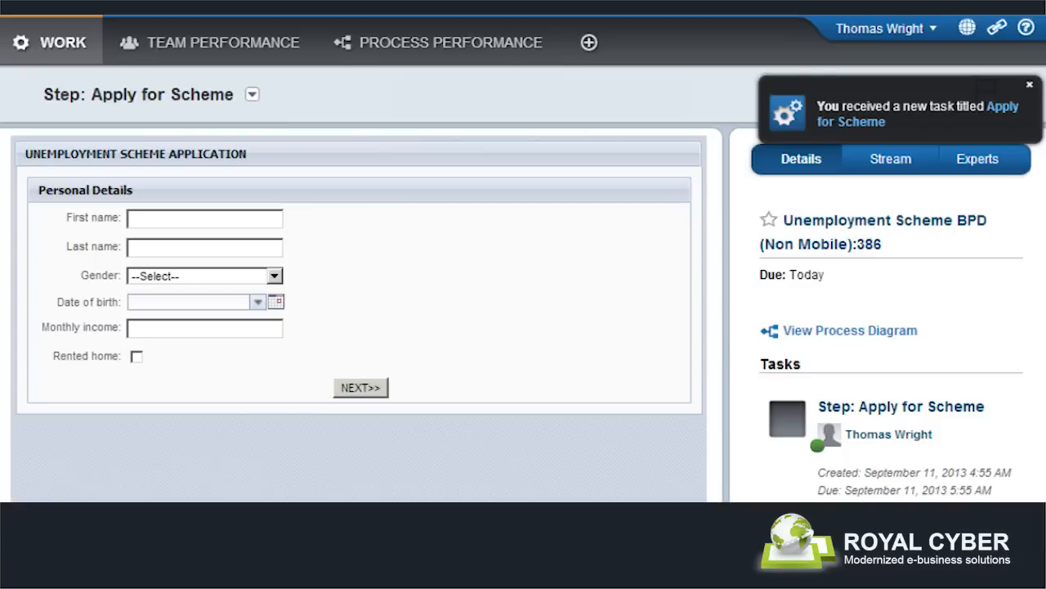
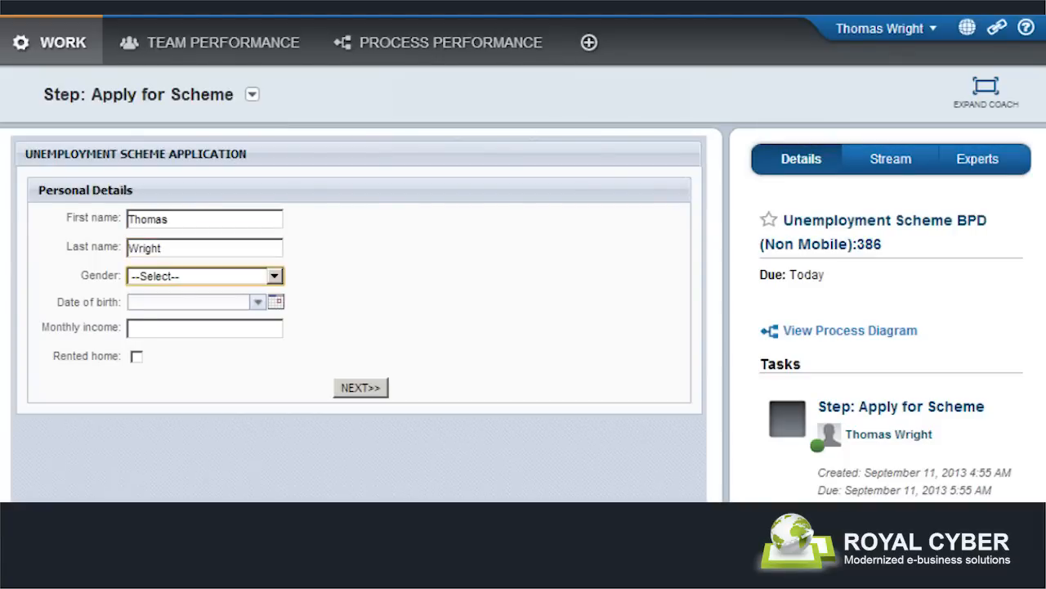
{"action": "left_click", "coordinate": [204, 275]}
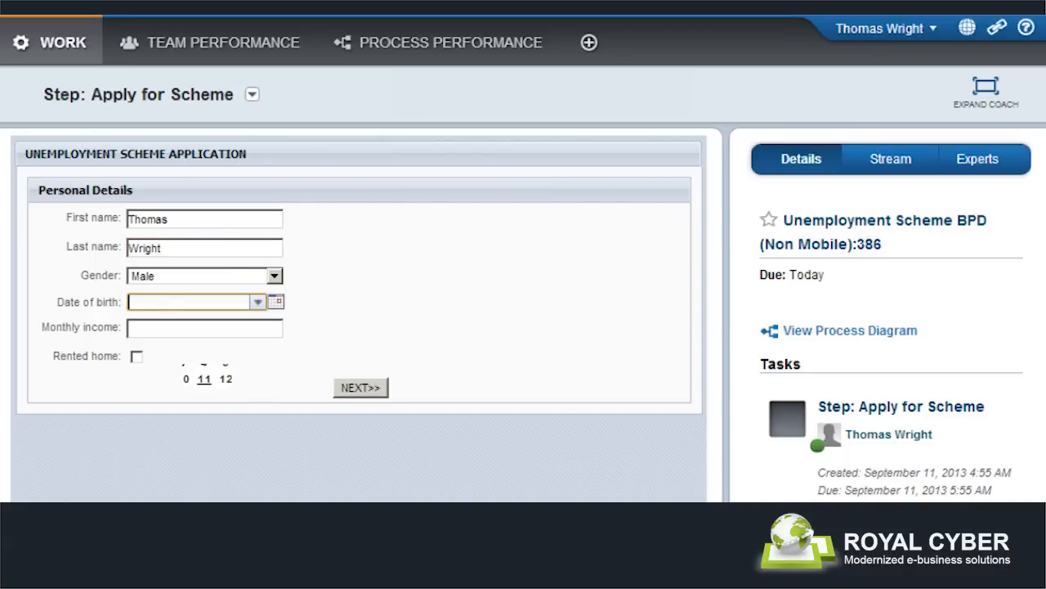
Step: Enter date 9/1/2013 and income 70 on the personal details form and continue to dependants
{"action": "type", "text": "9/1/2013"}
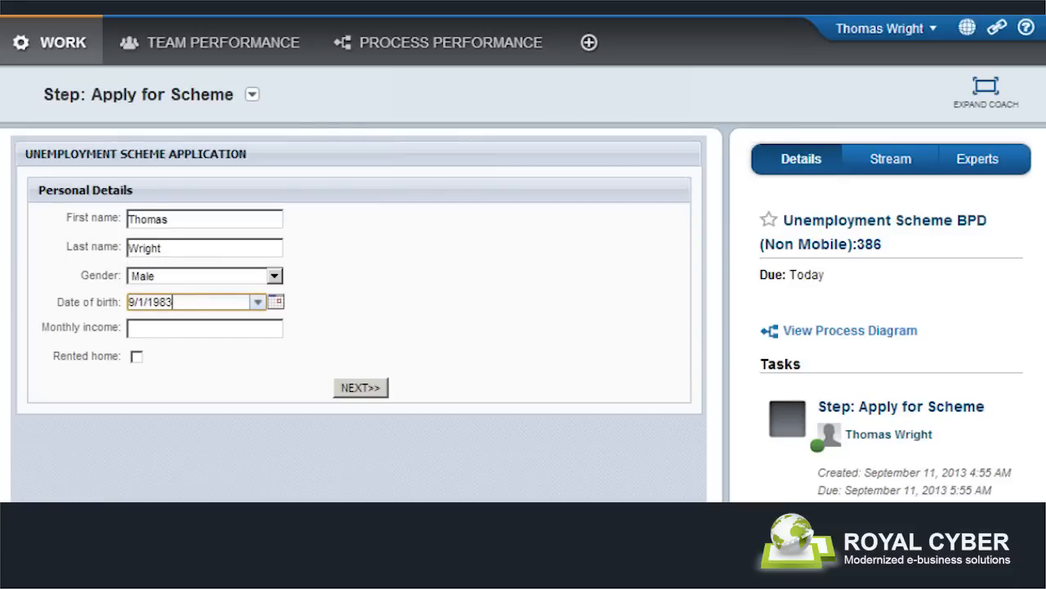
{"action": "type", "text": "7"}
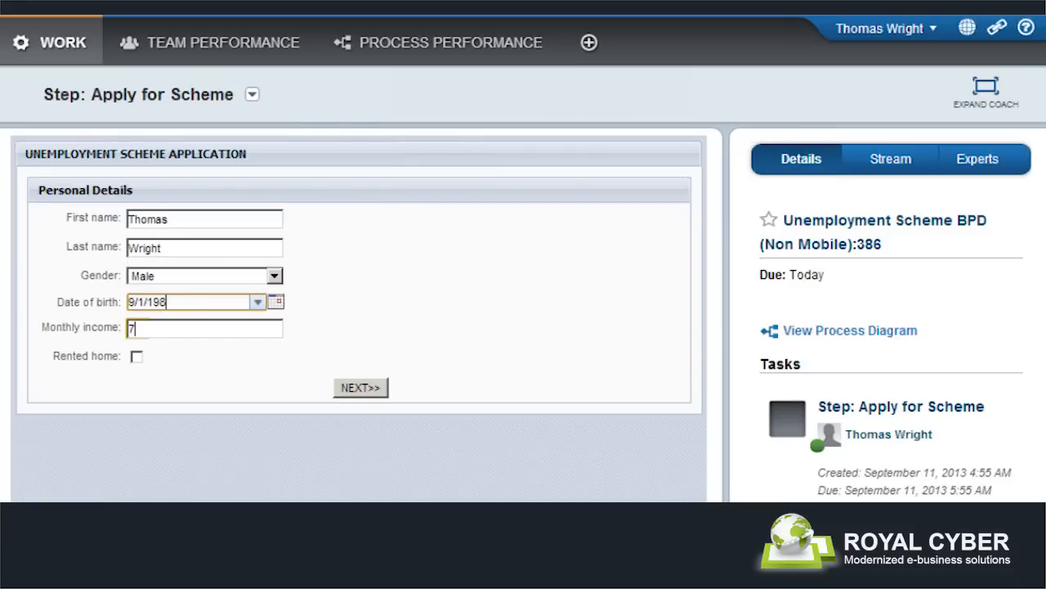
{"action": "type", "text": "000"}
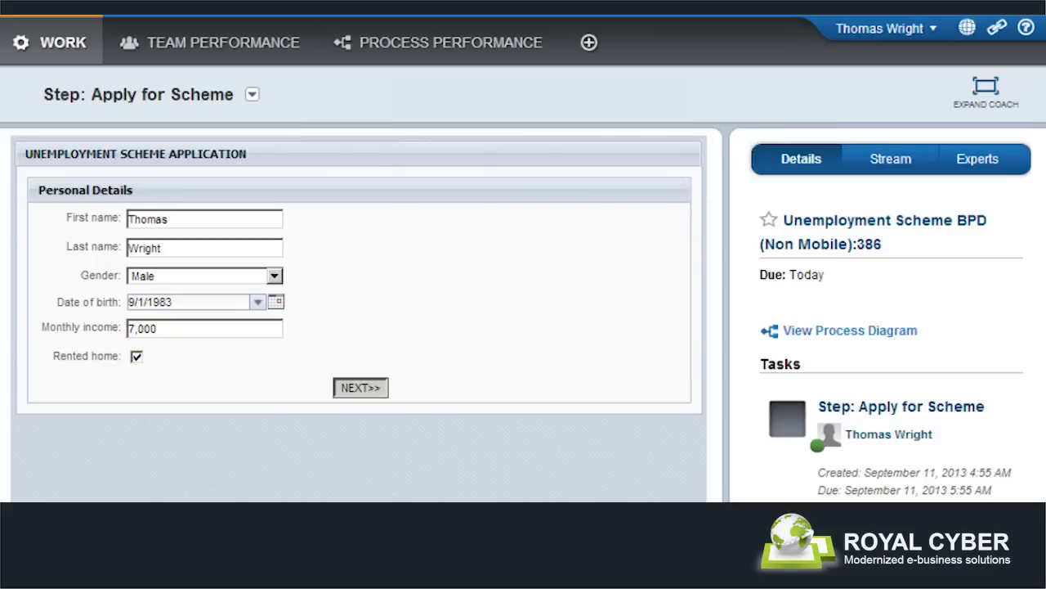
{"action": "left_click", "coordinate": [360, 386]}
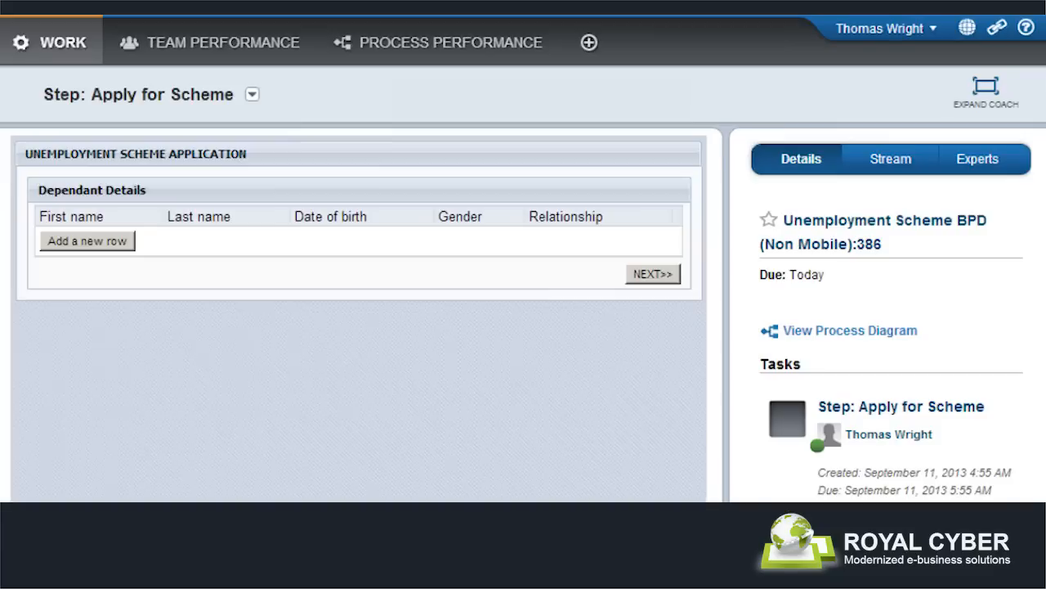
{"action": "left_click", "coordinate": [651, 273]}
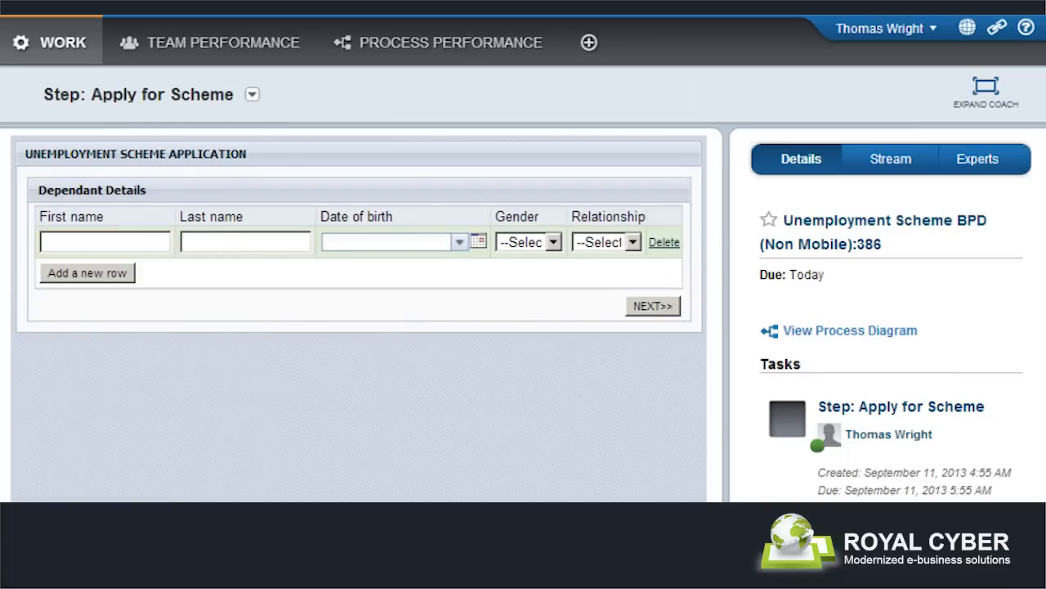
{"action": "left_click", "coordinate": [246, 242]}
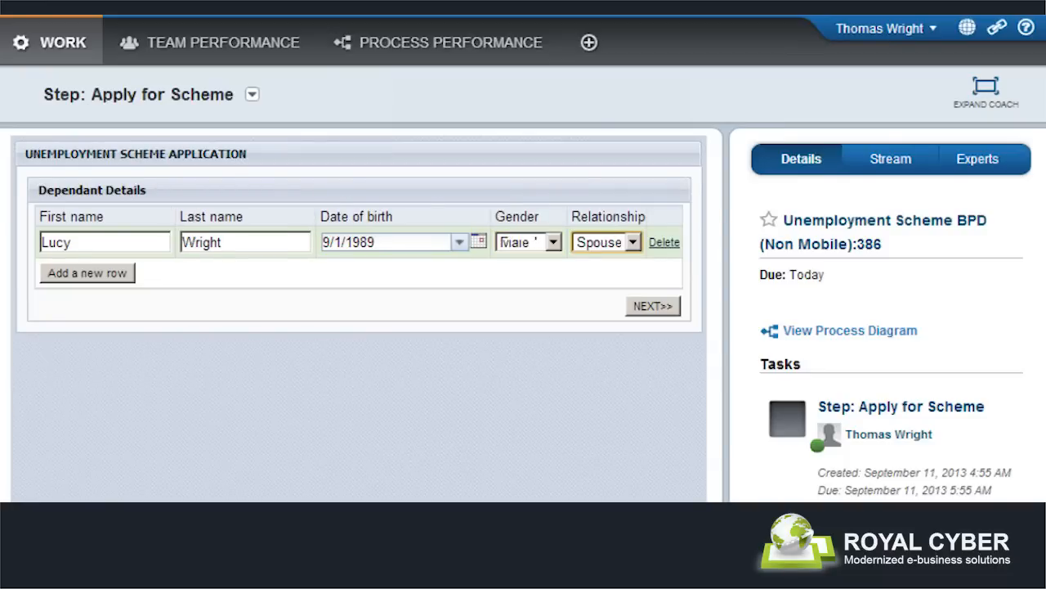
{"action": "left_click", "coordinate": [526, 242]}
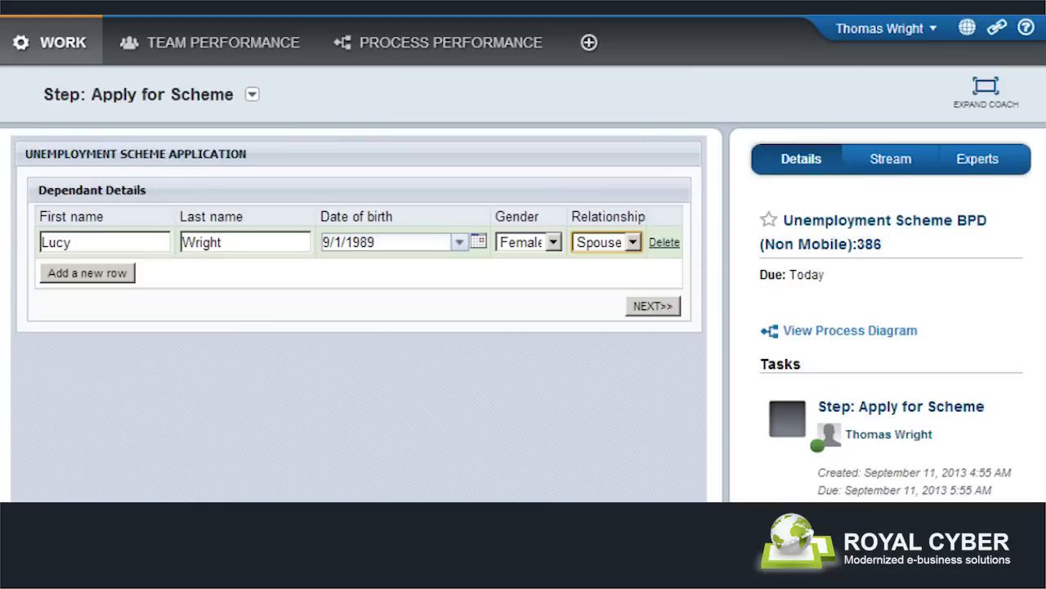
{"action": "left_click", "coordinate": [653, 306]}
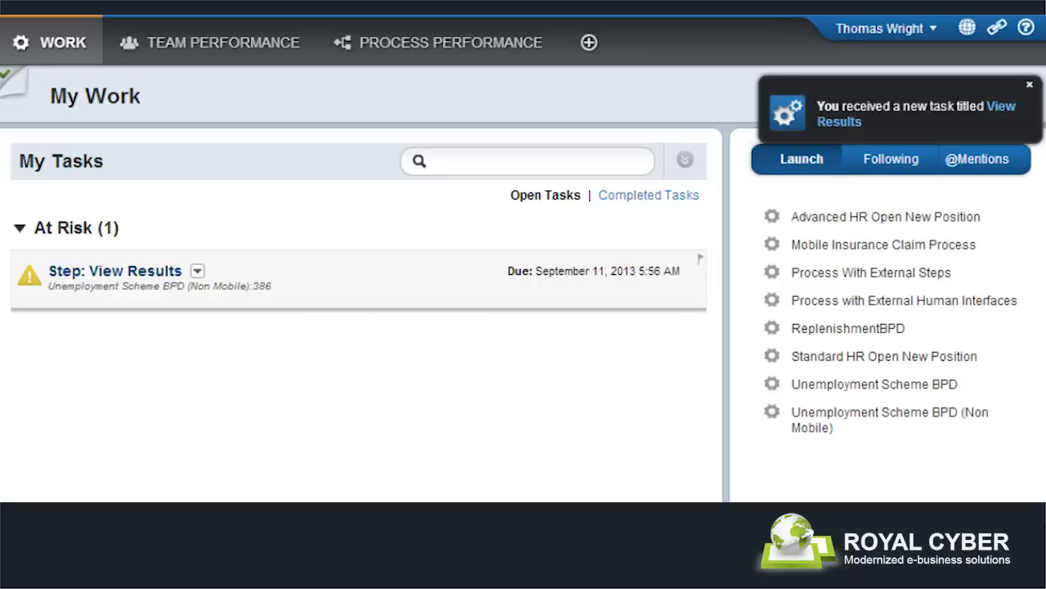
Step: Open the View Results task showing Thomas eligible with 25.0% grant and 1750.0 dole
{"action": "left_click", "coordinate": [1030, 85]}
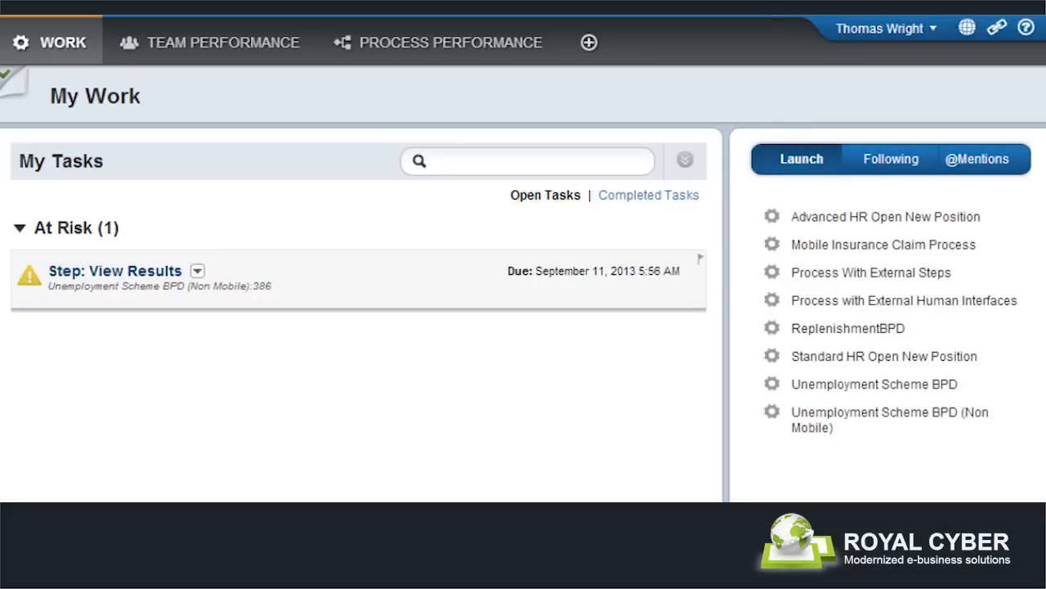
{"action": "left_click", "coordinate": [114, 271]}
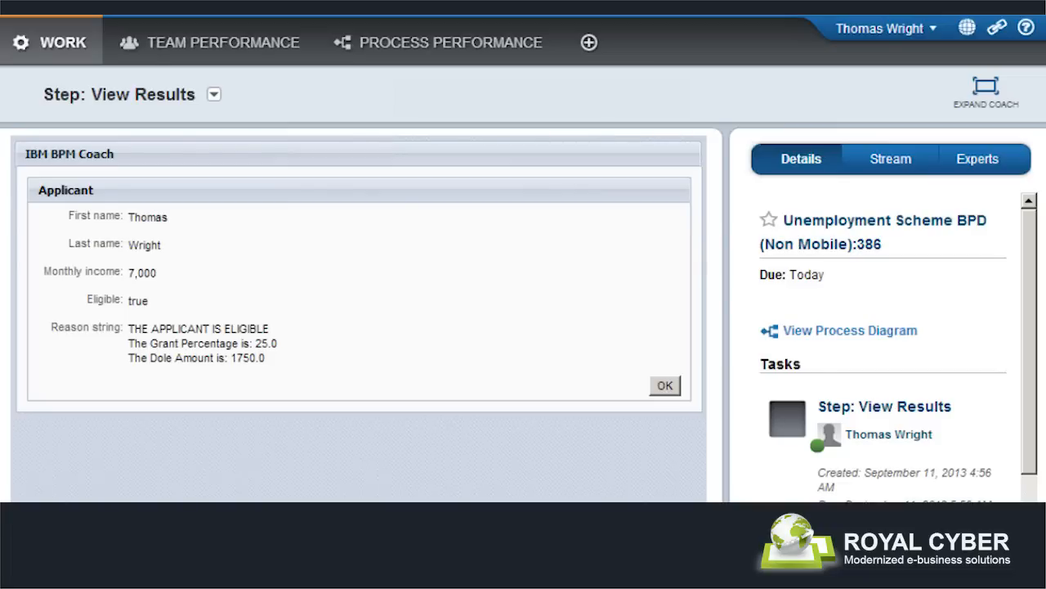
Step: Acknowledge the results with OK, log out of the portal and bring up the Decision Center sign-in
{"action": "left_click", "coordinate": [664, 386]}
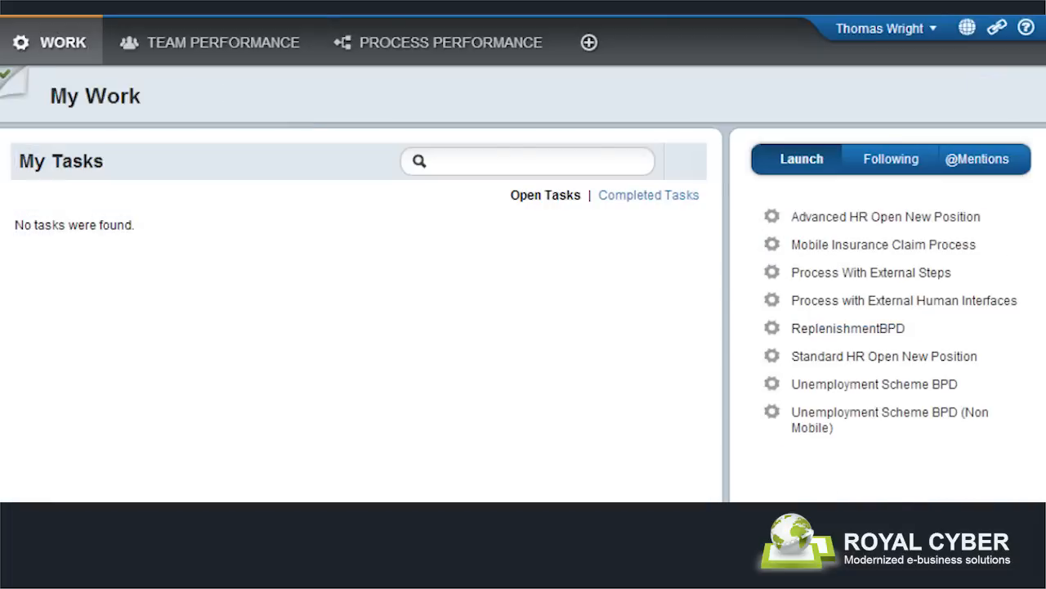
{"action": "left_click", "coordinate": [886, 29]}
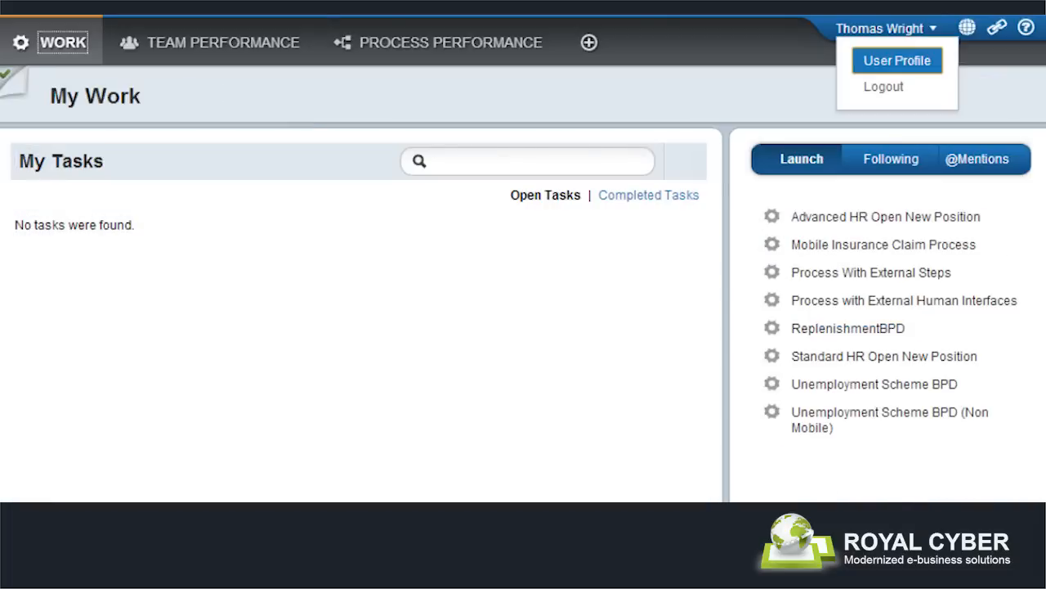
{"action": "mouse_move", "coordinate": [883, 85]}
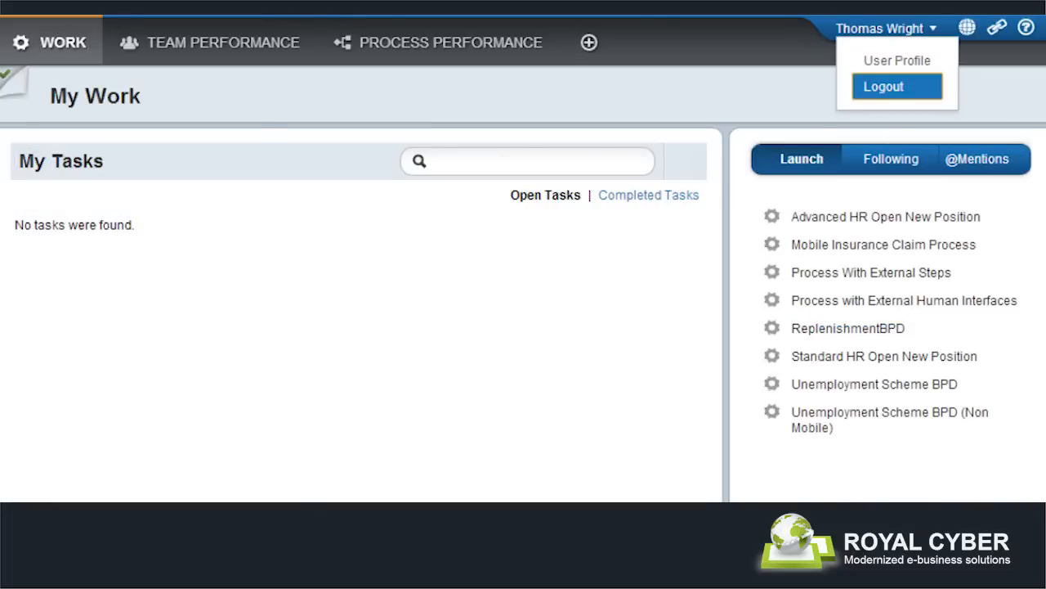
{"action": "left_click", "coordinate": [883, 85]}
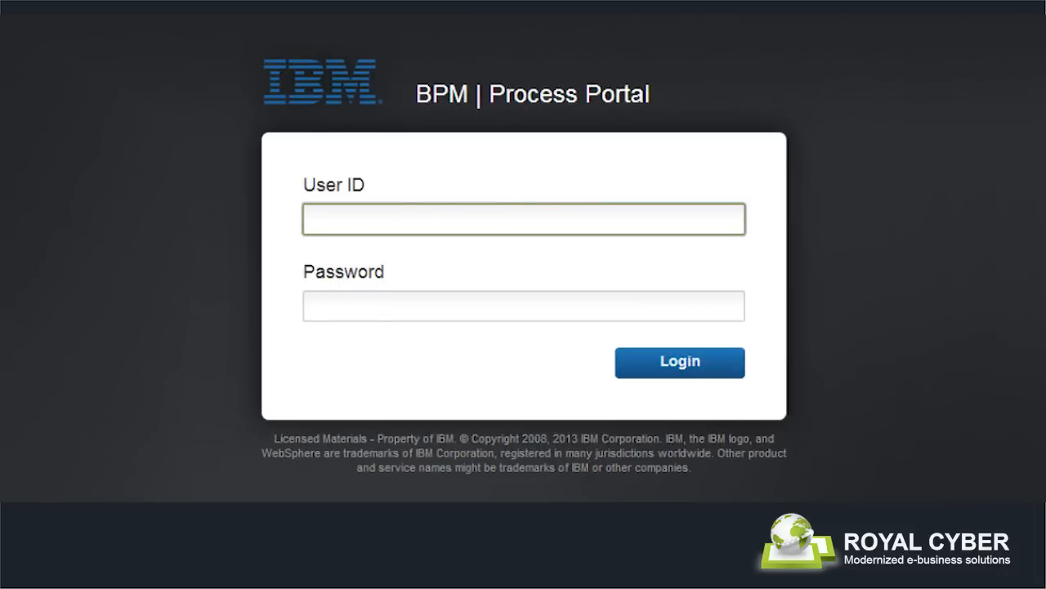
{"action": "left_click", "coordinate": [523, 219]}
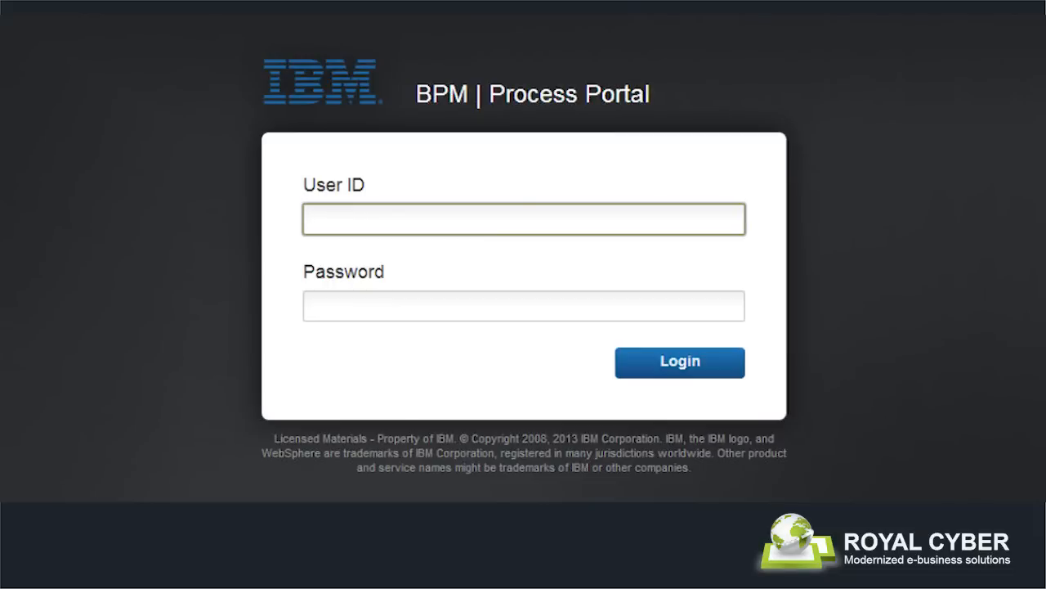
{"action": "left_click", "coordinate": [523, 219]}
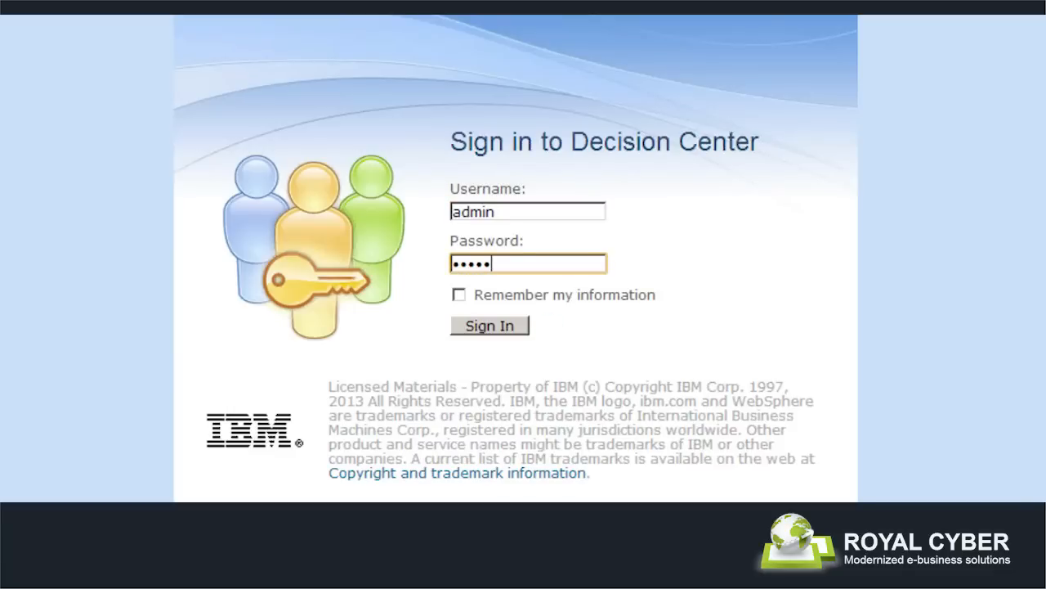
Step: Sign in as admin and open the Check Validity rule for editing
{"action": "left_click", "coordinate": [489, 323]}
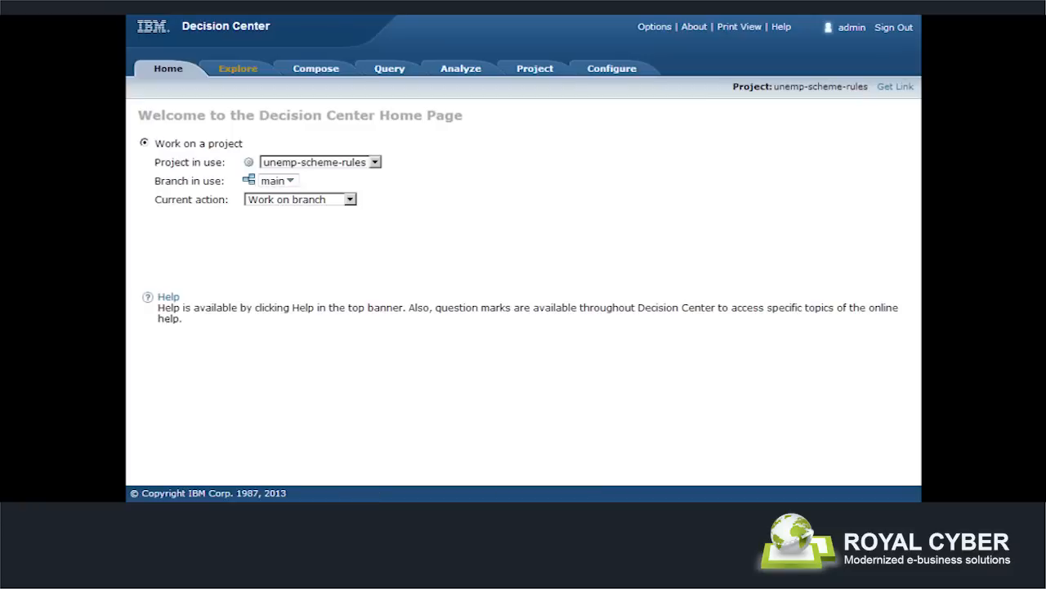
{"action": "left_click", "coordinate": [237, 69]}
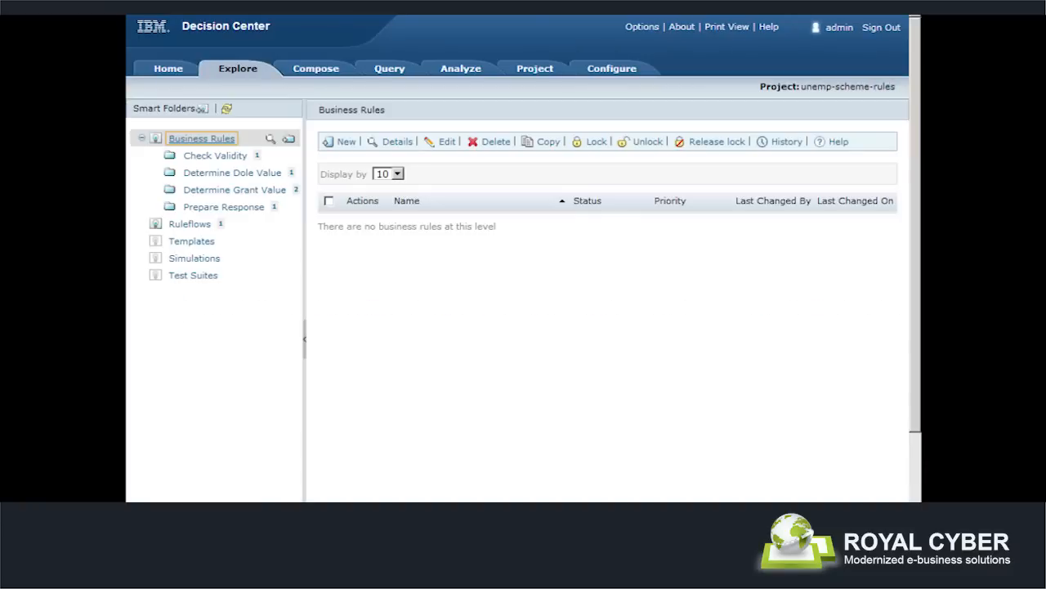
{"action": "left_click", "coordinate": [216, 155]}
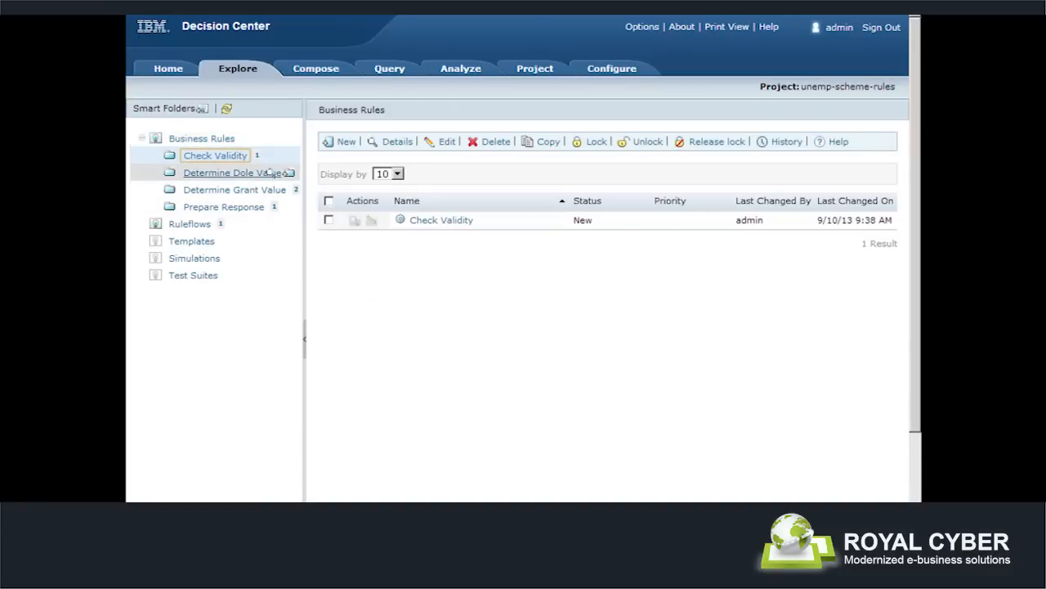
{"action": "left_click", "coordinate": [216, 155]}
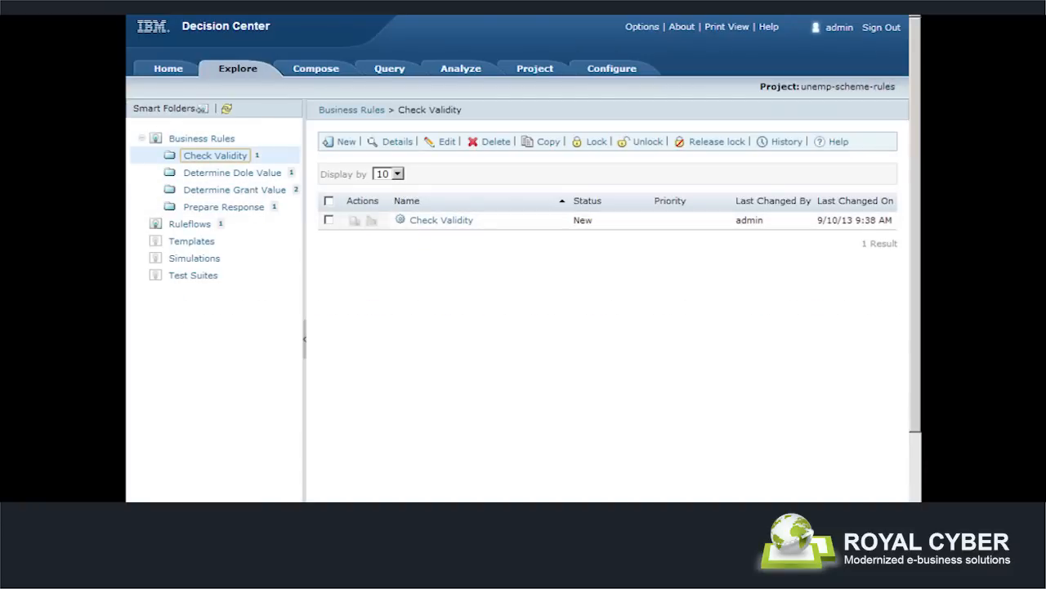
{"action": "left_click", "coordinate": [447, 141]}
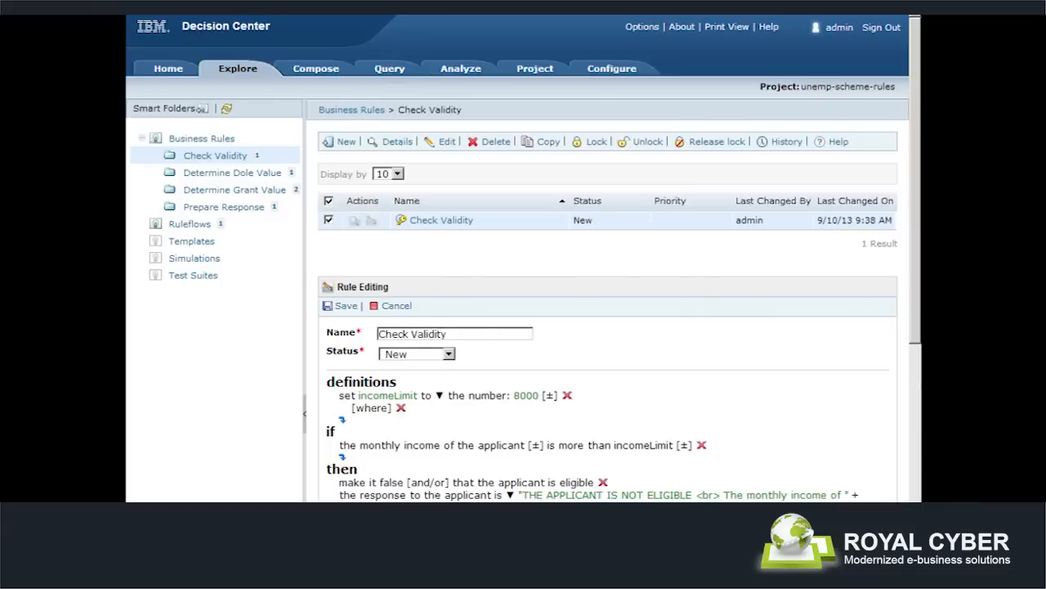
Step: Change incomeLimit from 8000 to 10000 and save the rule
{"action": "scroll", "scroll_direction": "down", "scroll_amount": 3}
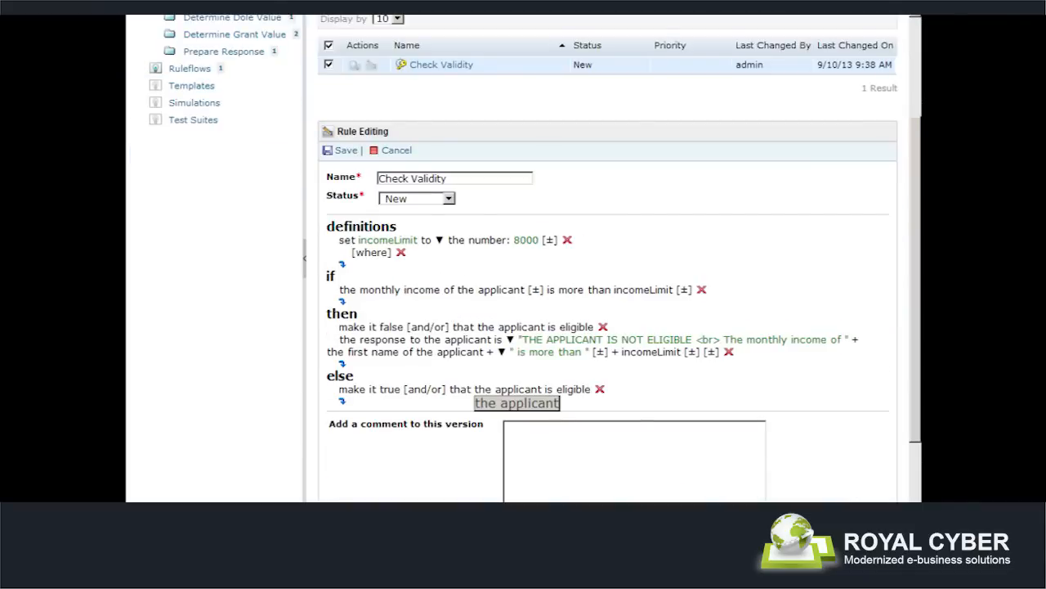
{"action": "type", "text": "1000"}
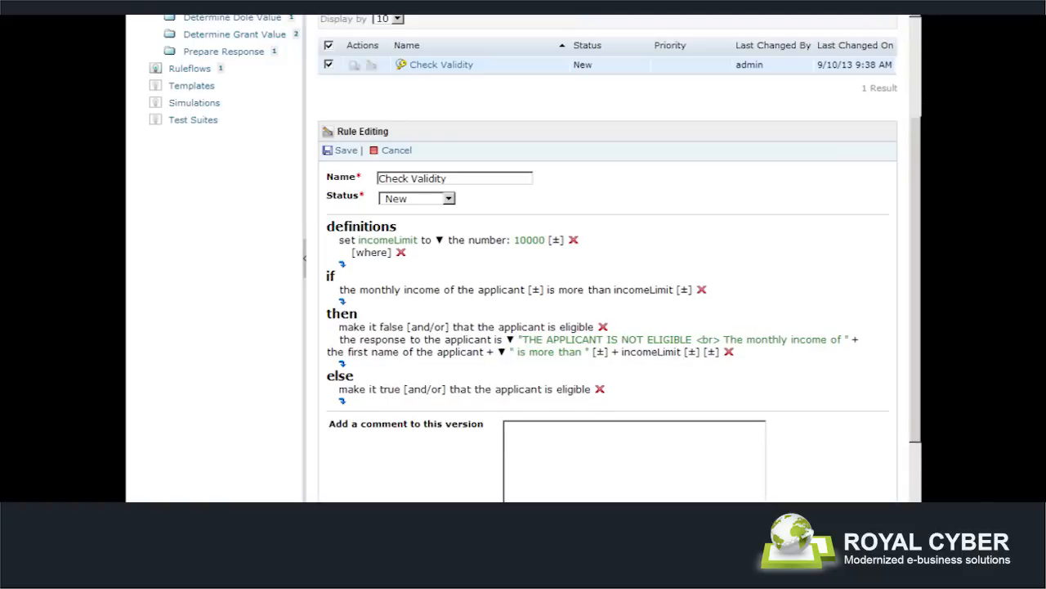
{"action": "left_click", "coordinate": [395, 150]}
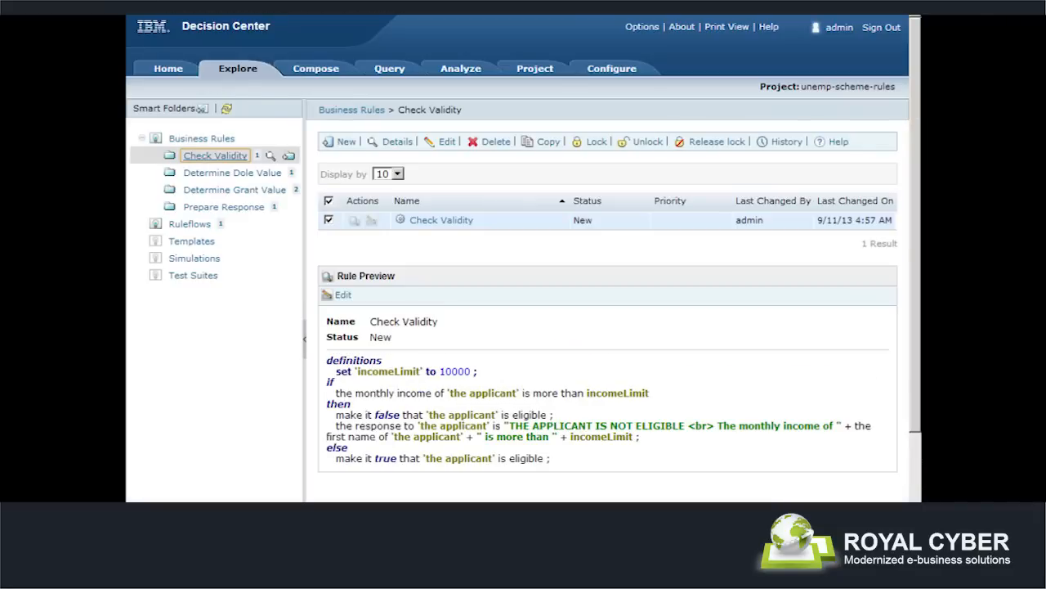
Step: Open the Grant for Dependants decision table in Determine Grant Value for editing
{"action": "left_click", "coordinate": [343, 294]}
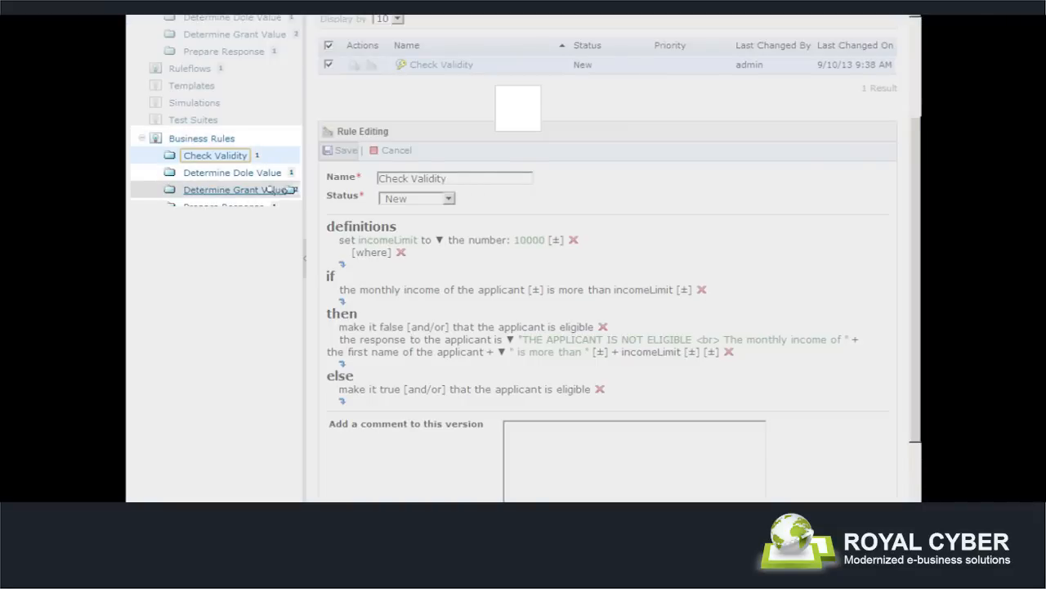
{"action": "left_click", "coordinate": [234, 190]}
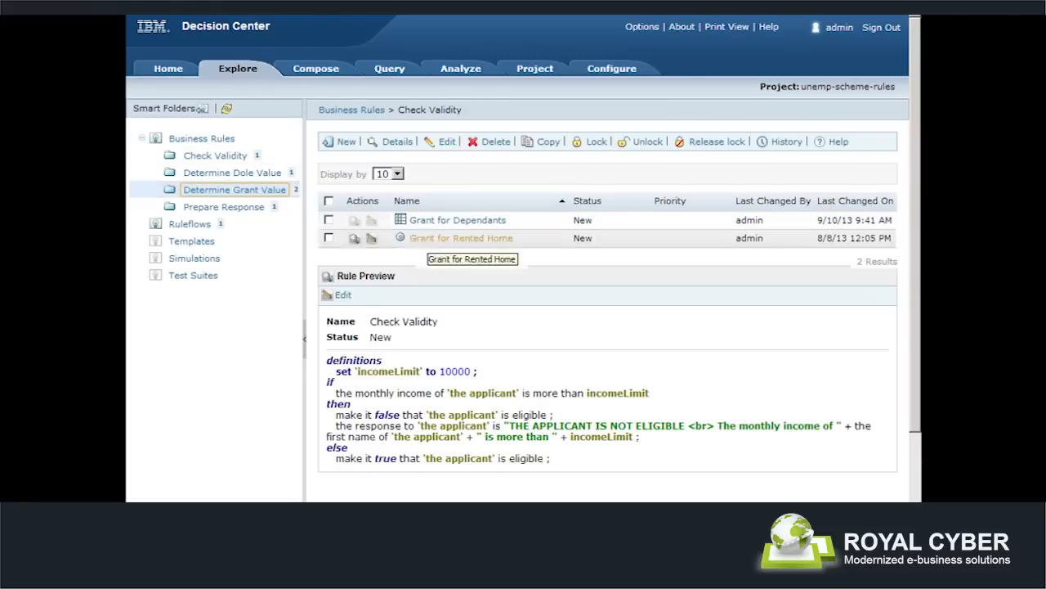
{"action": "left_click", "coordinate": [236, 189]}
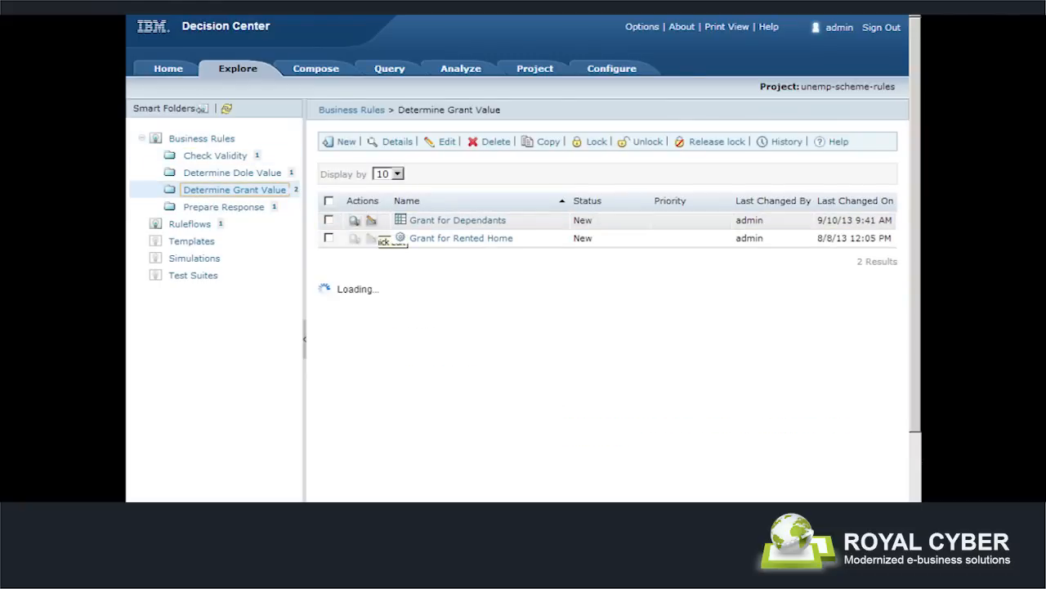
{"action": "left_click", "coordinate": [458, 219]}
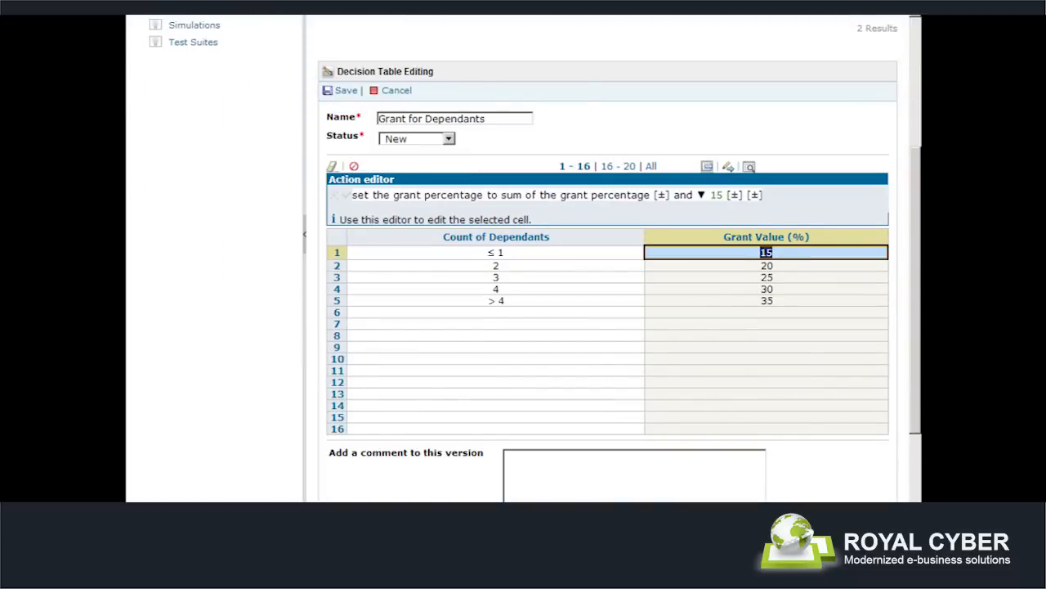
Step: Lower the Grant Value cells to 10, 15, 20, 25, 30 percent and save the table
{"action": "left_click", "coordinate": [765, 263]}
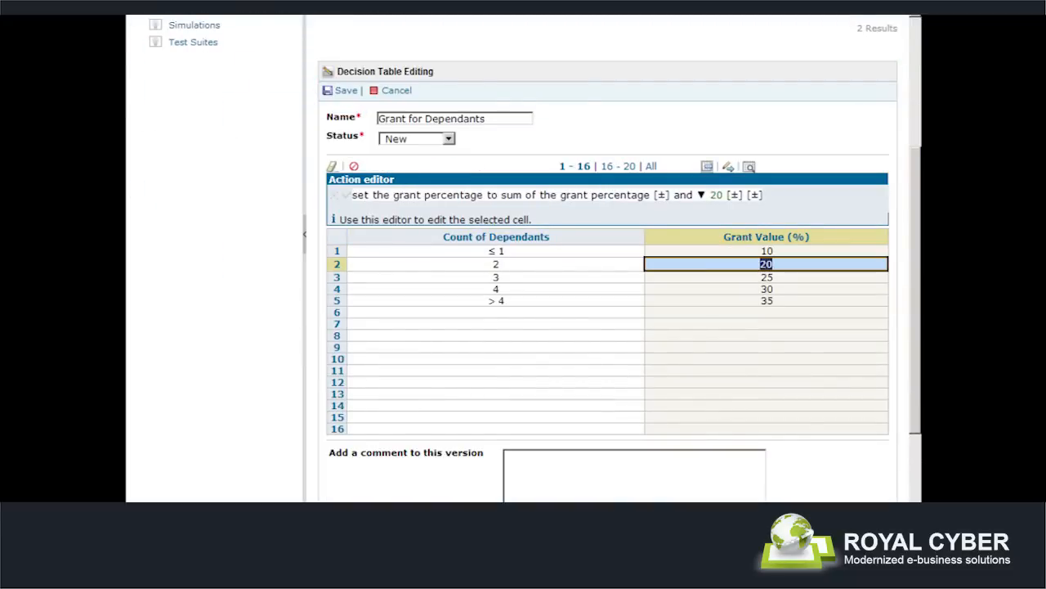
{"action": "type", "text": "15"}
{"action": "left_click", "coordinate": [766, 288]}
{"action": "type", "text": "25"}
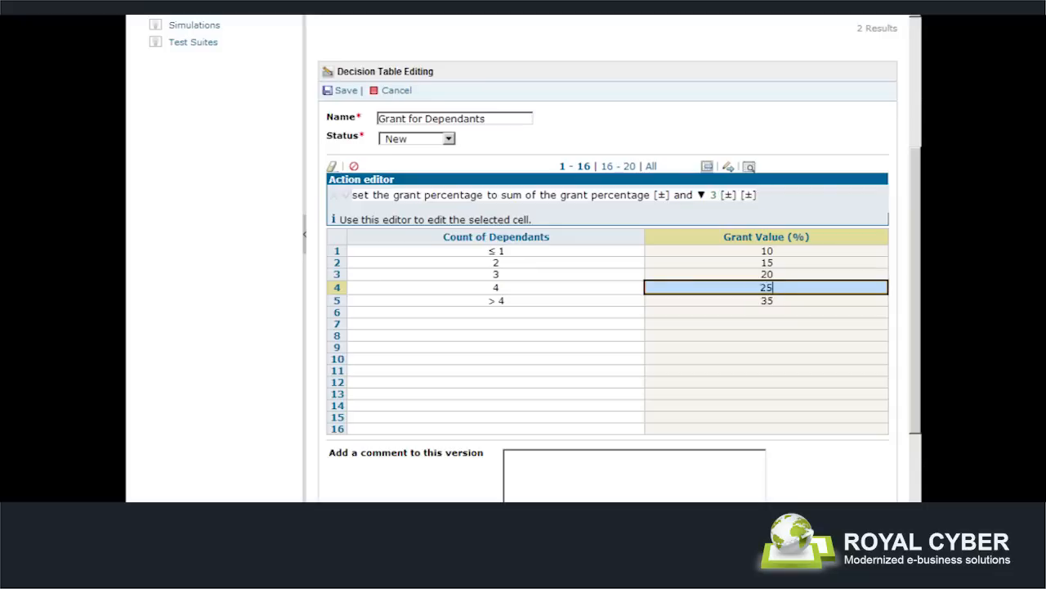
{"action": "left_click", "coordinate": [765, 299]}
{"action": "type", "text": "30"}
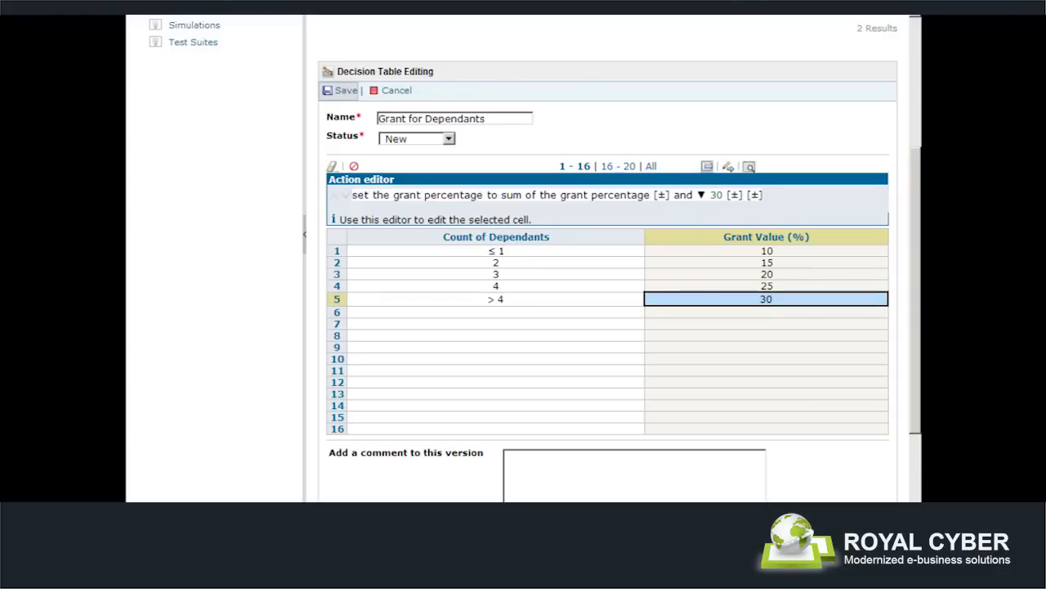
{"action": "left_click", "coordinate": [395, 90]}
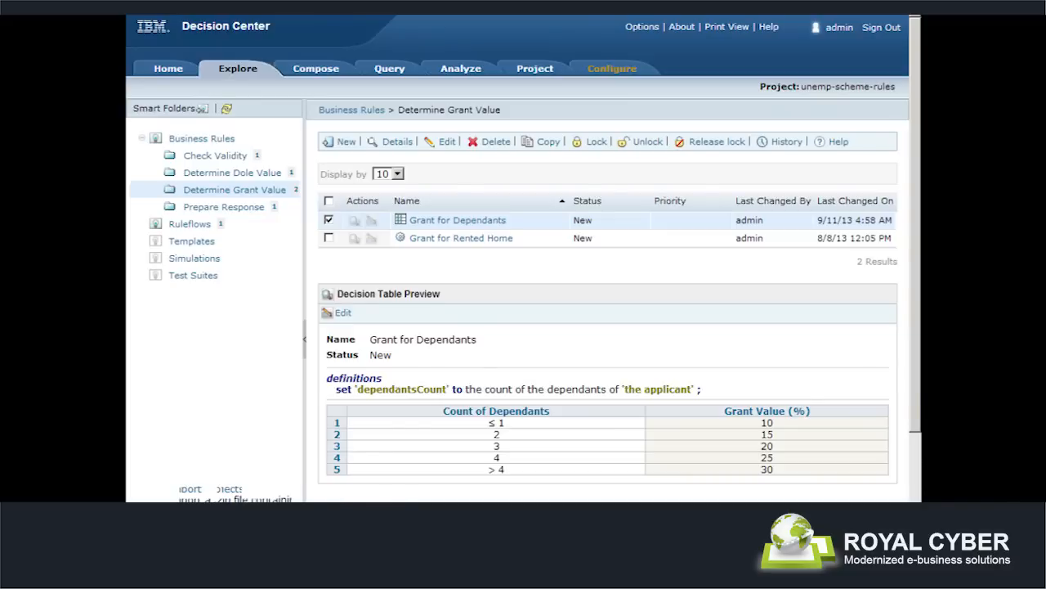
Step: Deploy unempschemeruleapp through baseline, RES target and versioning to the Rule Execution Server as 1.13
{"action": "left_click", "coordinate": [612, 68]}
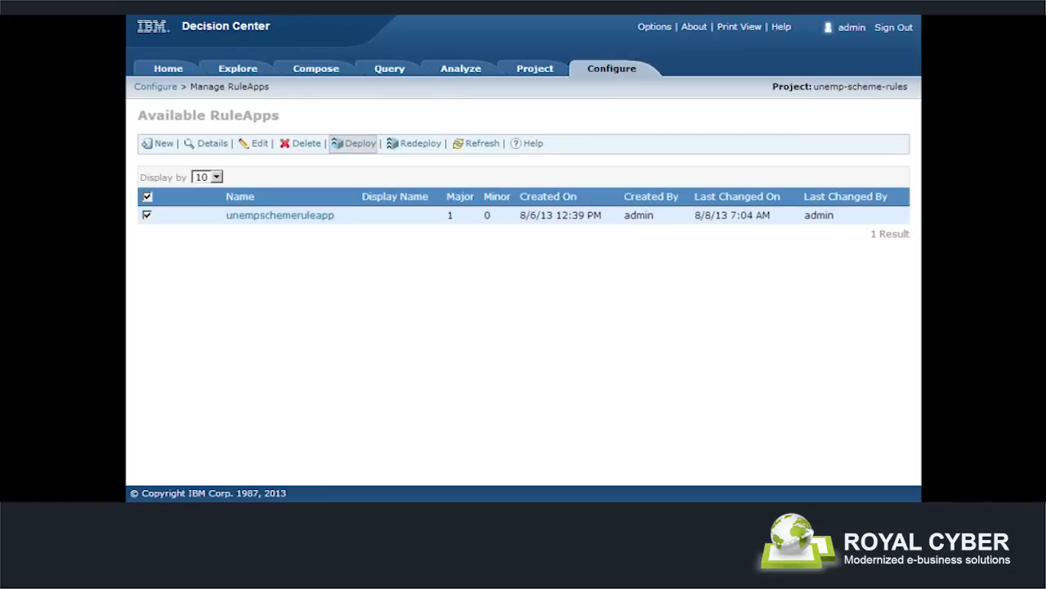
{"action": "left_click", "coordinate": [360, 144]}
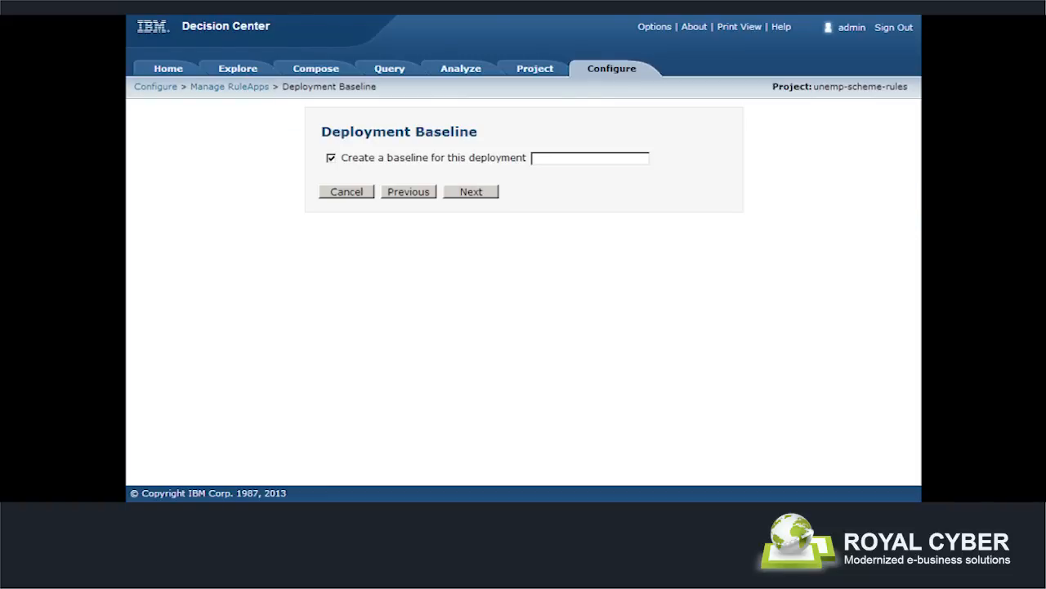
{"action": "left_click", "coordinate": [471, 191]}
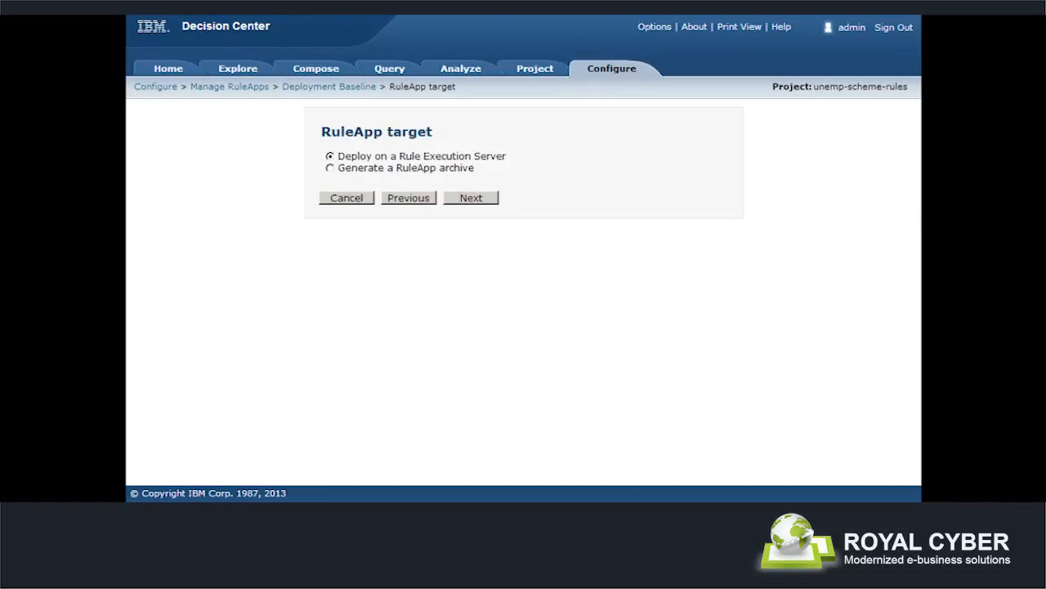
{"action": "left_click", "coordinate": [471, 196]}
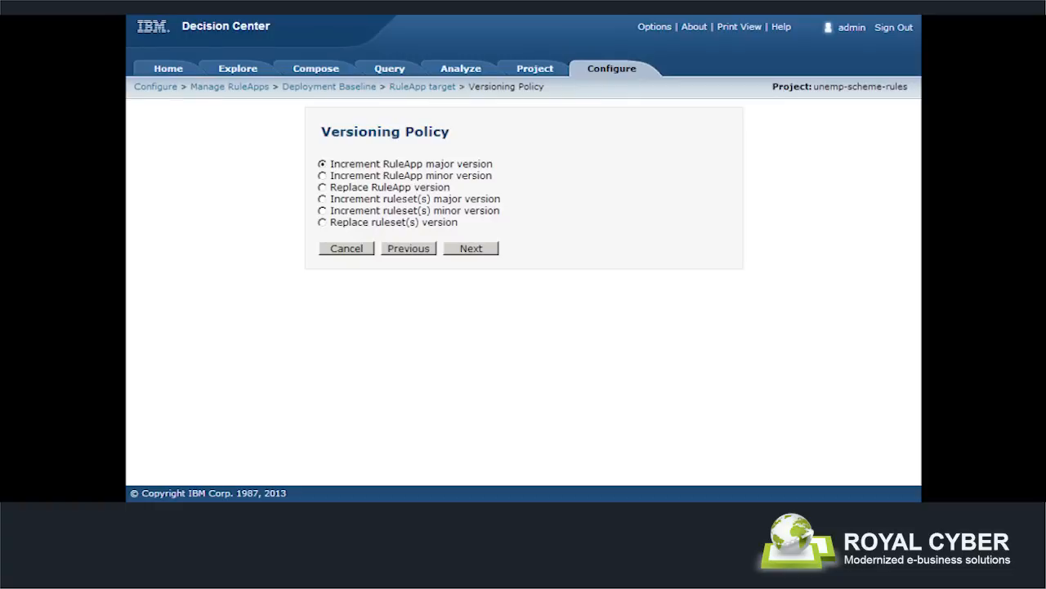
{"action": "left_click", "coordinate": [471, 249]}
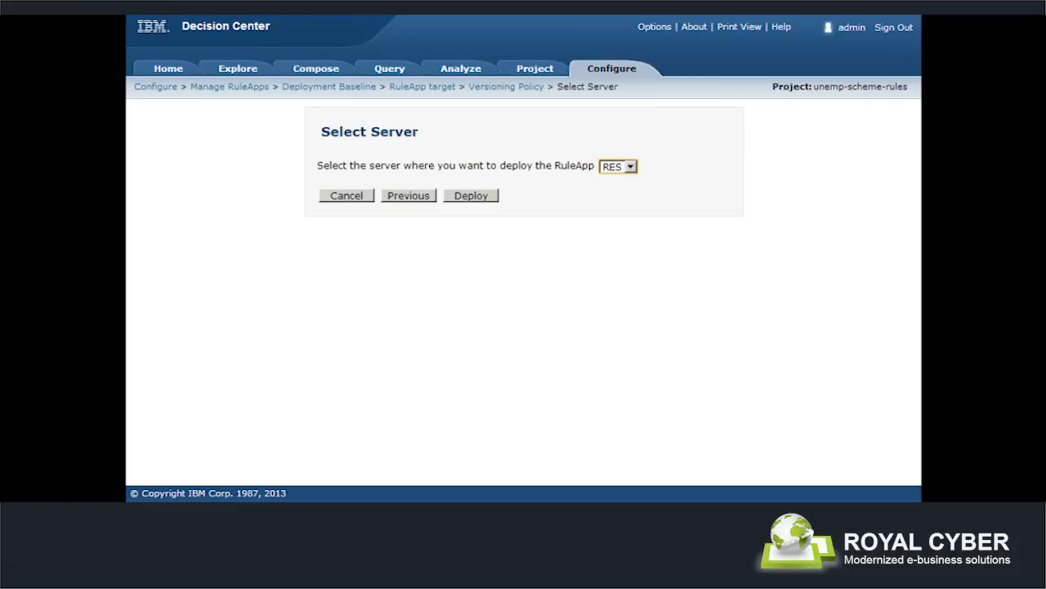
{"action": "left_click", "coordinate": [471, 197]}
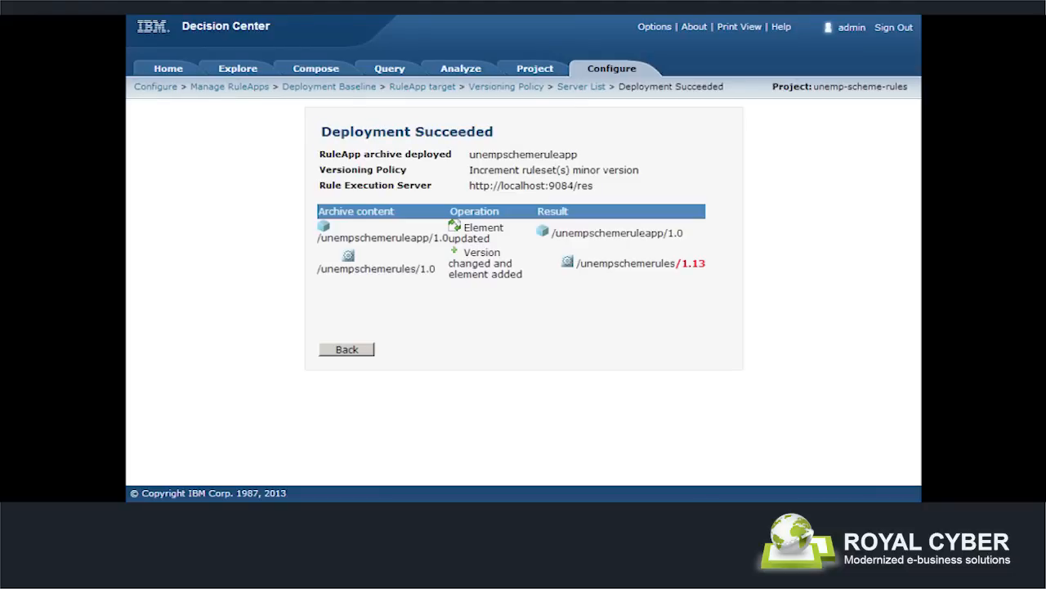
{"action": "mouse_move", "coordinate": [892, 26]}
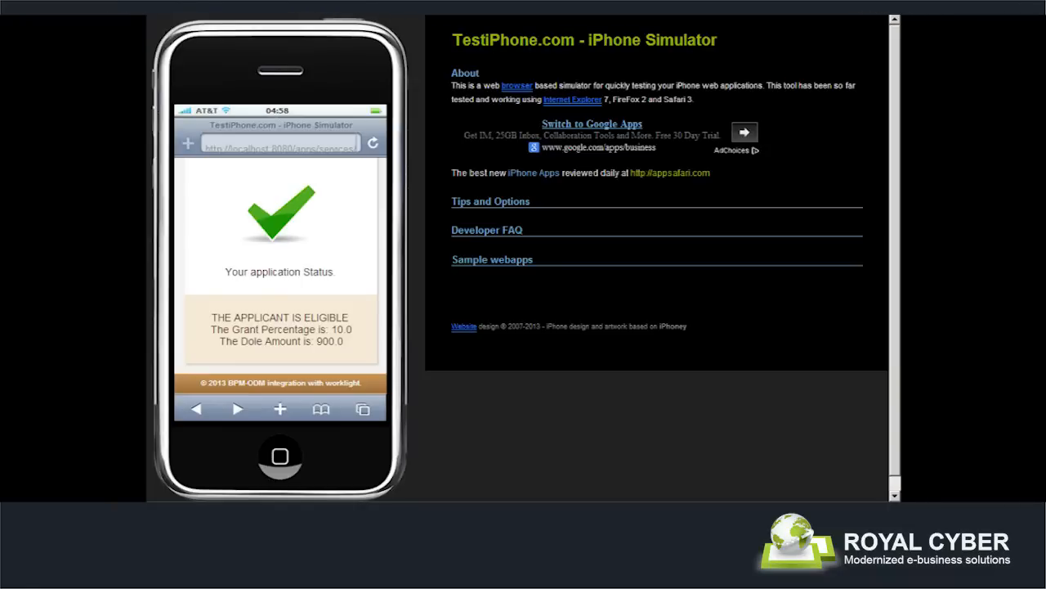
Step: Review the simulator's eligible result with 10.0 grant, then switch to the Decision Center login
{"action": "left_click", "coordinate": [281, 144]}
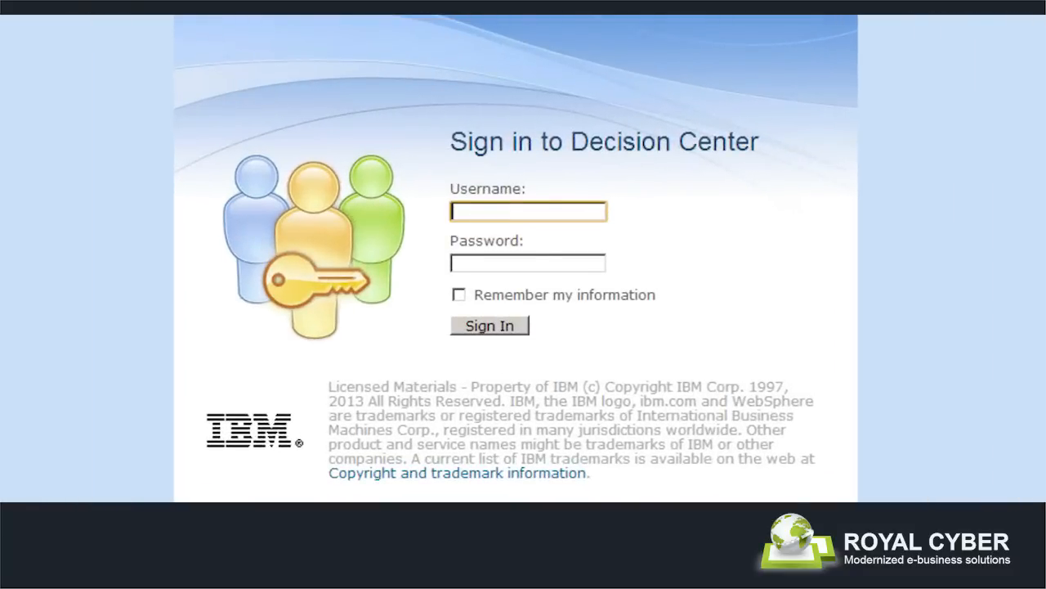
Step: Click into the sign-in form, then return to the simulator's Decision Result with approved status
{"action": "left_click", "coordinate": [527, 211]}
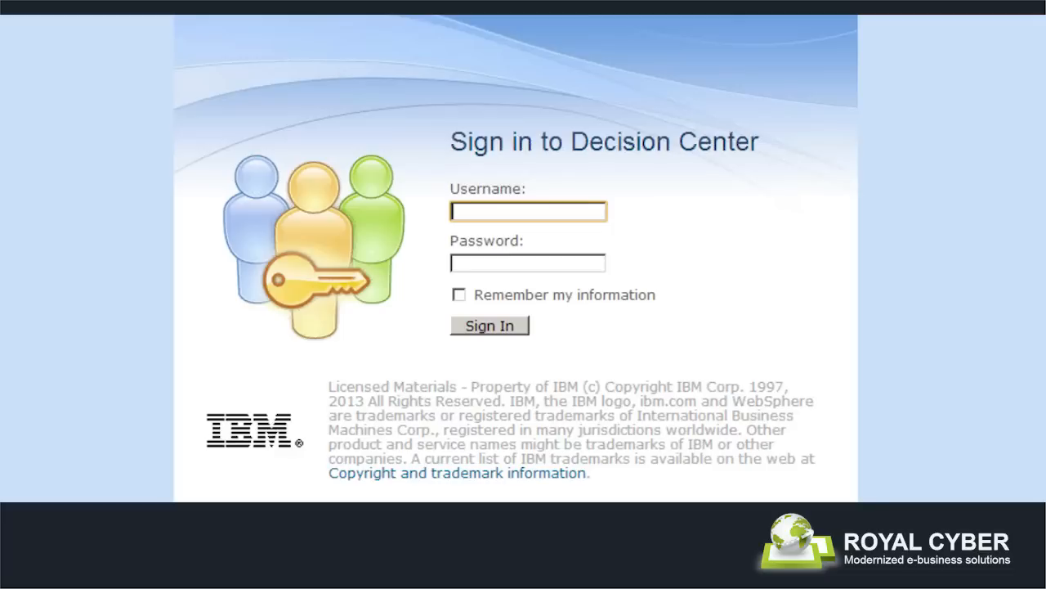
{"action": "left_click", "coordinate": [526, 211]}
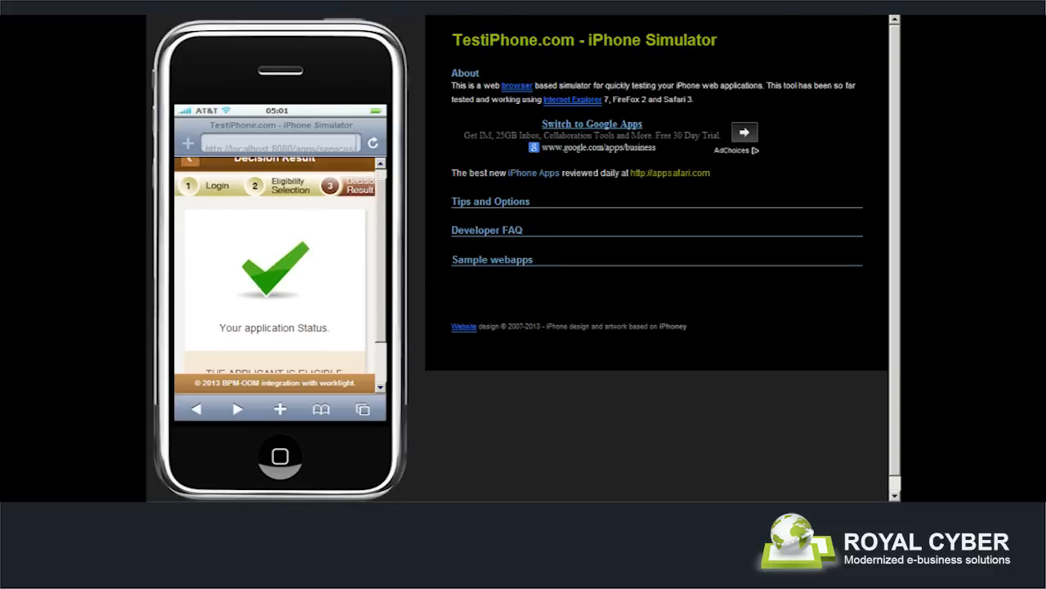
Step: Reveal the eligible status with 10.0 grant percentage and 900.0 dole amount in the simulator
{"action": "scroll", "scroll_direction": "down", "scroll_amount": 3}
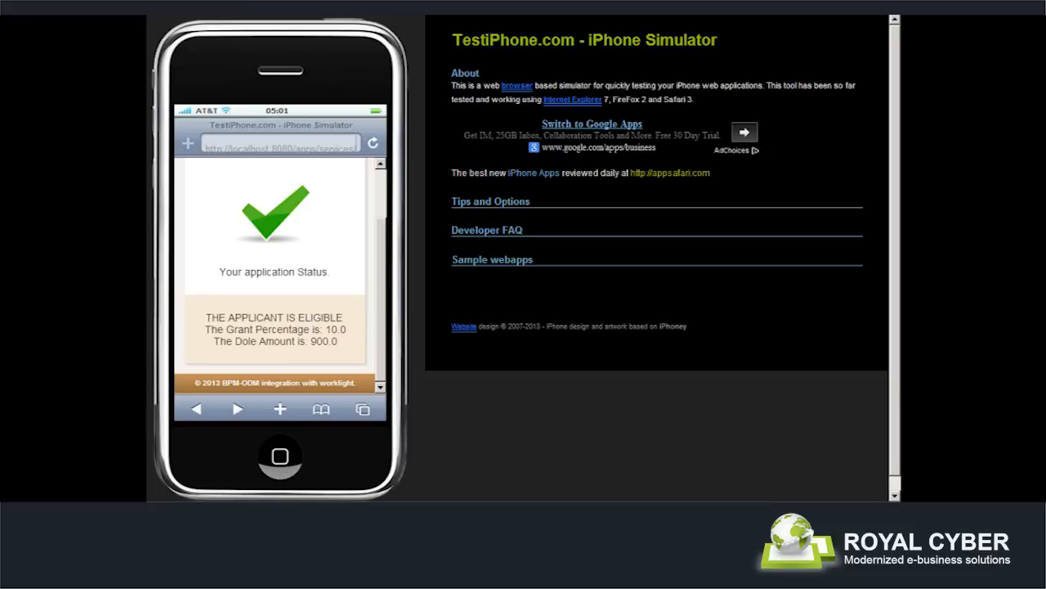